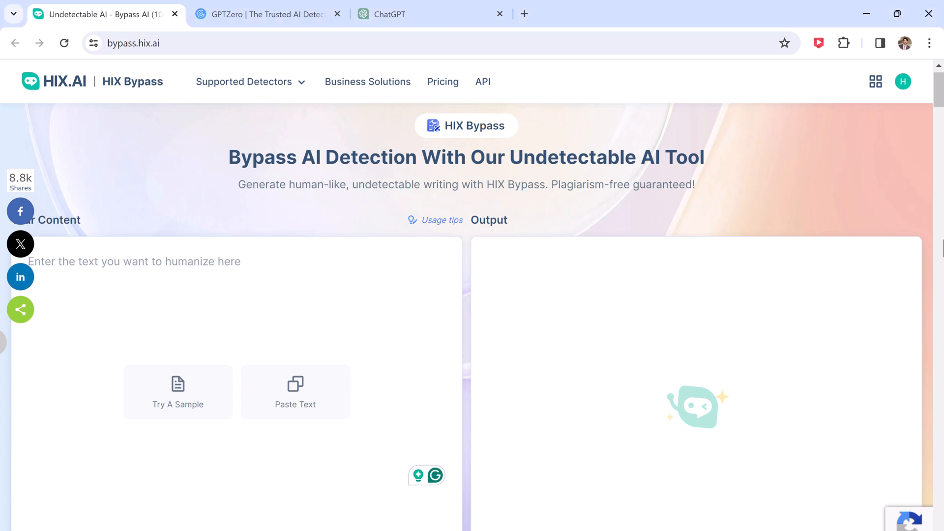
mouse_move(554, 182)
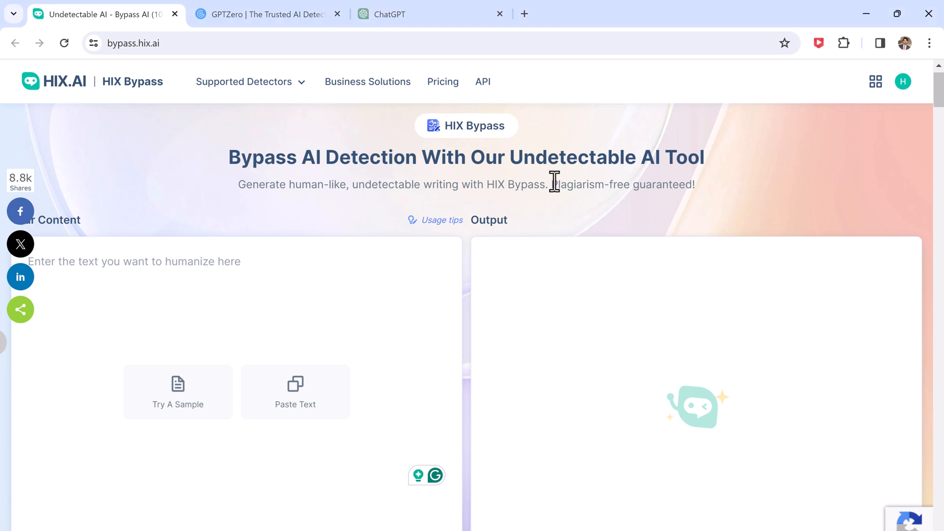
mouse_move(657, 183)
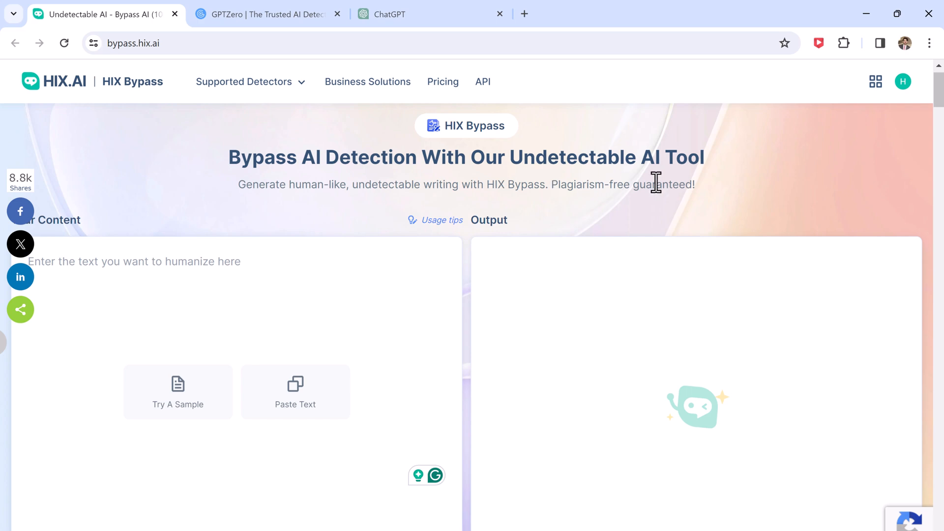
mouse_move(562, 227)
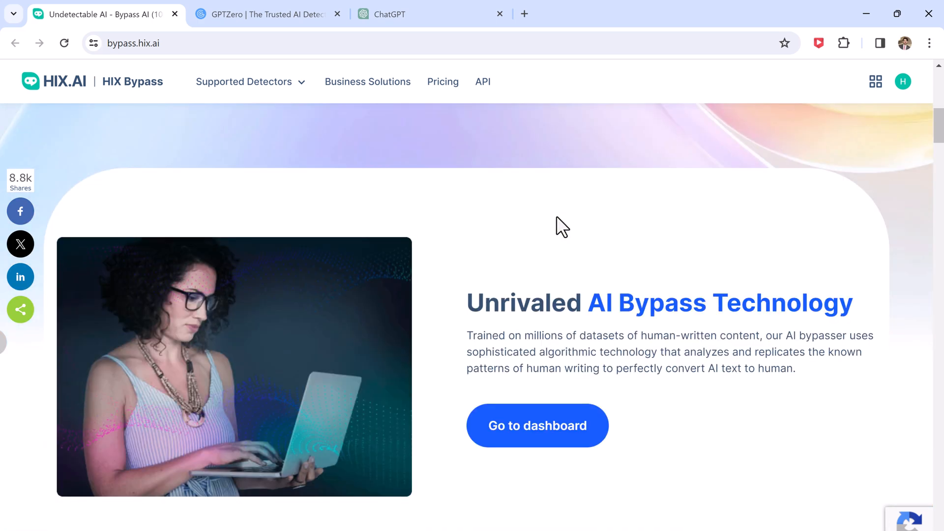
- Scroll through HIX Bypass's supported languages and advertised feature sections
scroll("down", 3)
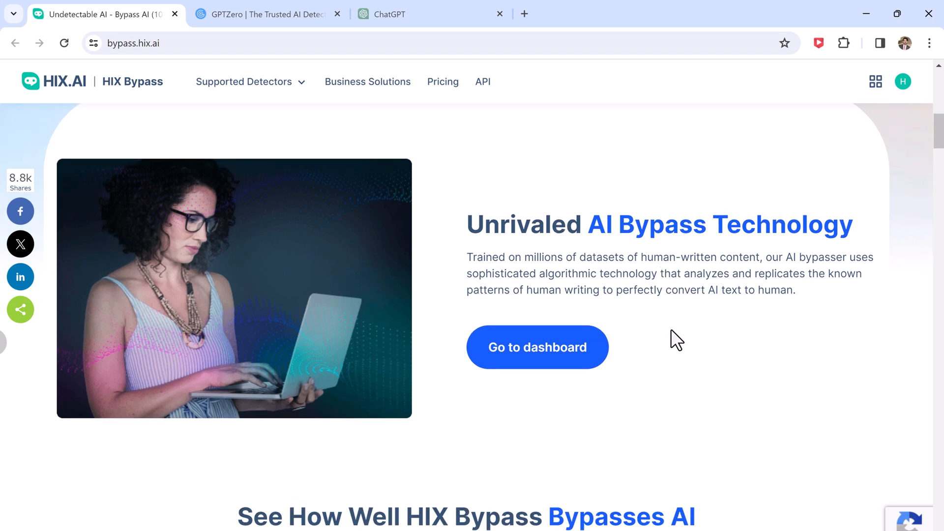
scroll("down", 3)
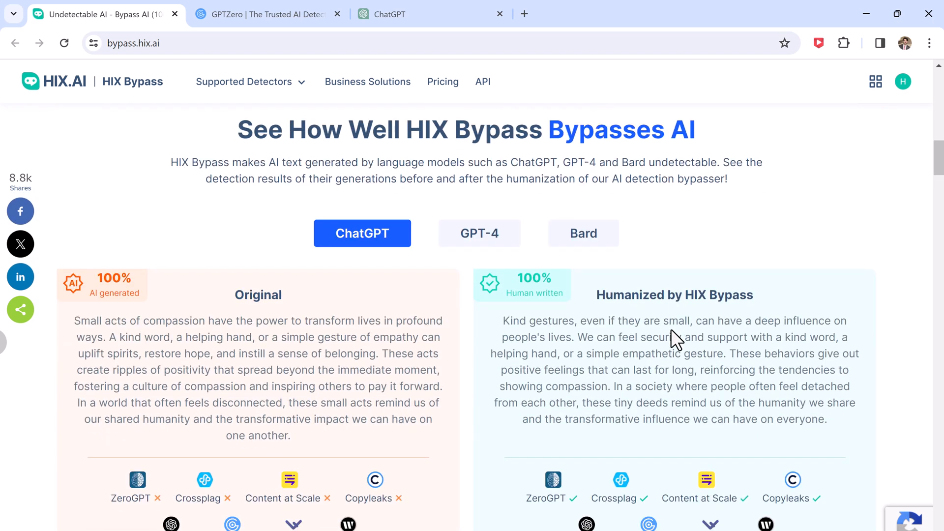
scroll("down", 3)
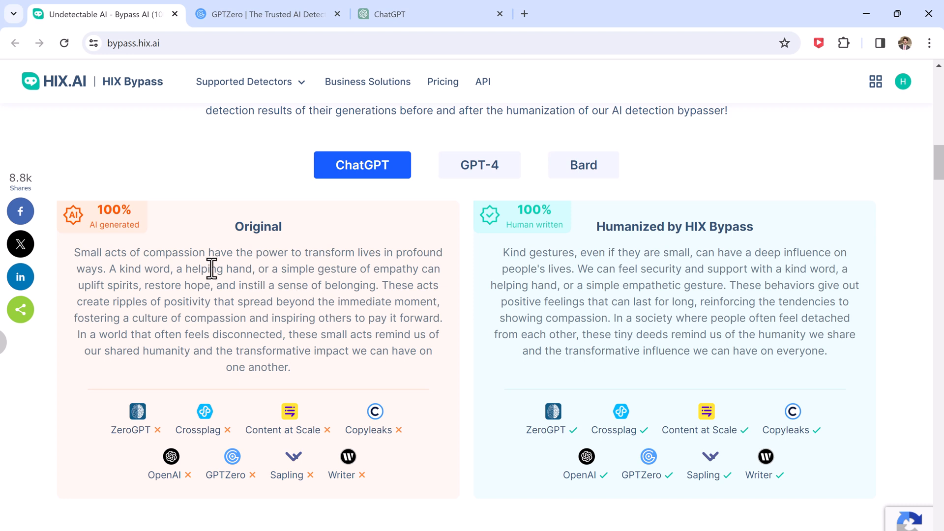
mouse_move(273, 271)
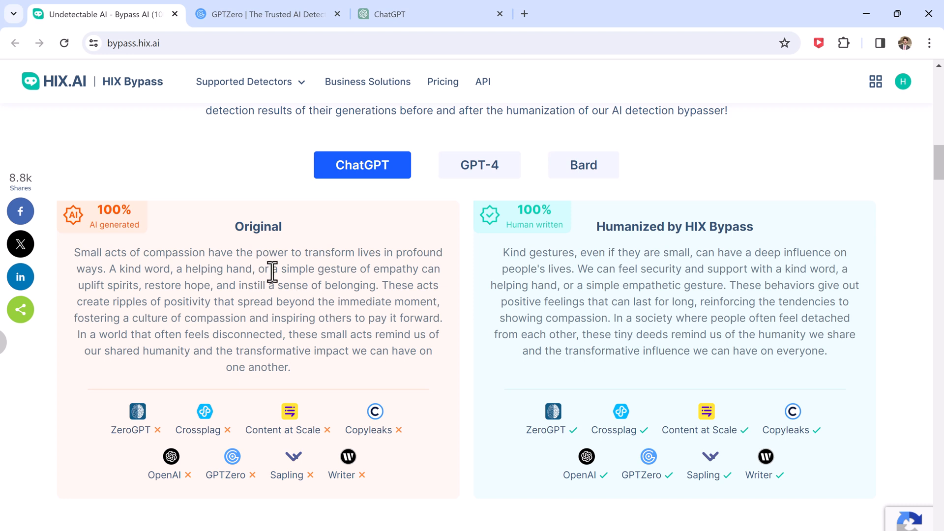
mouse_move(560, 309)
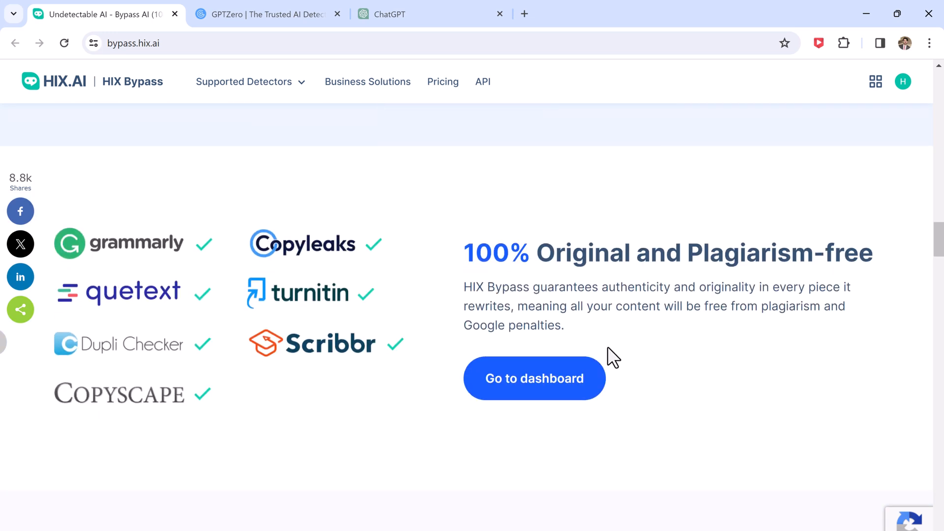
scroll("down", 3)
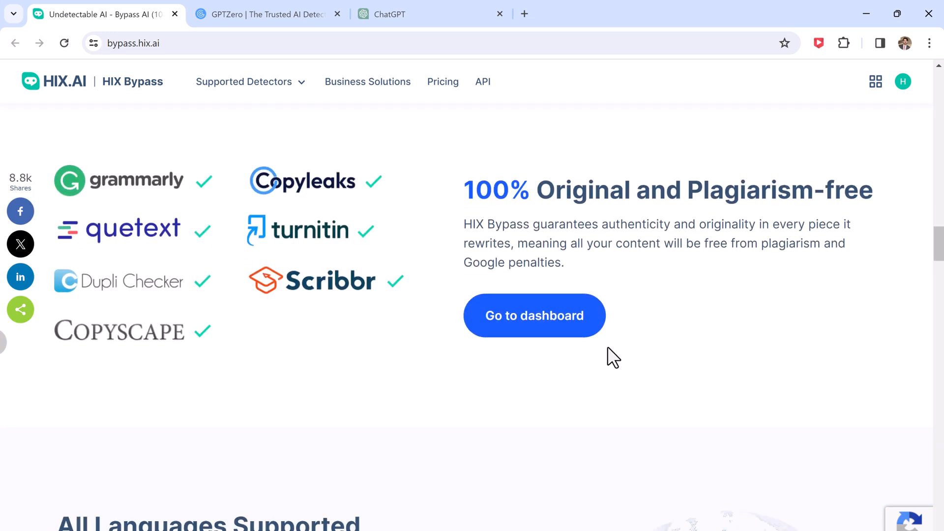
scroll("down", 3)
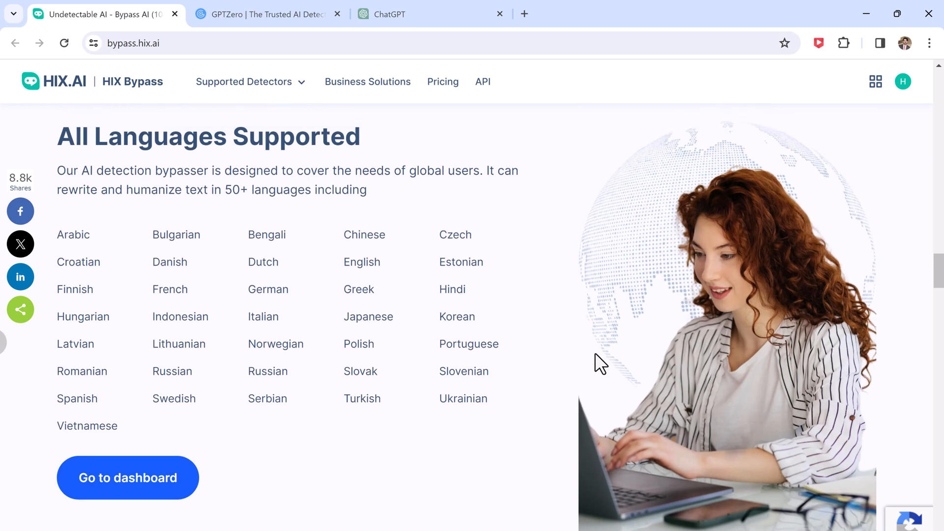
scroll("up", 3)
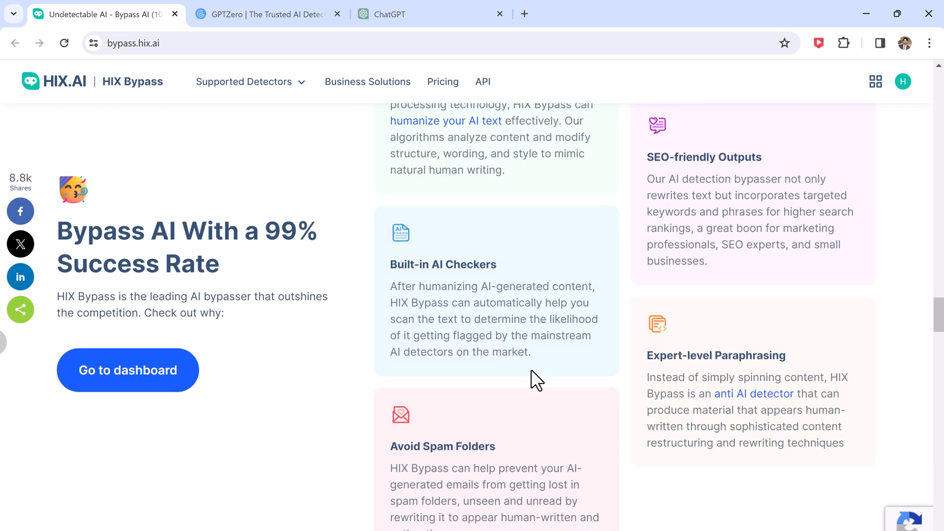
scroll("up", 3)
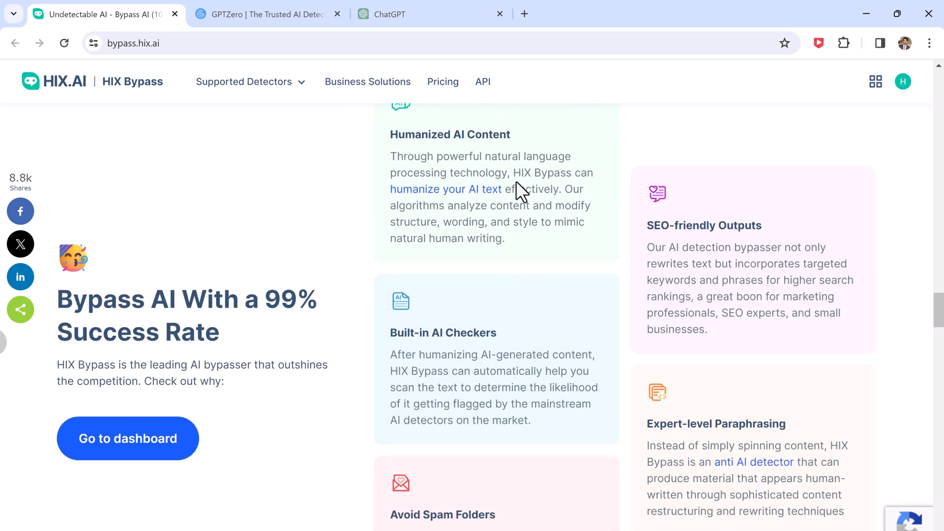
mouse_move(545, 354)
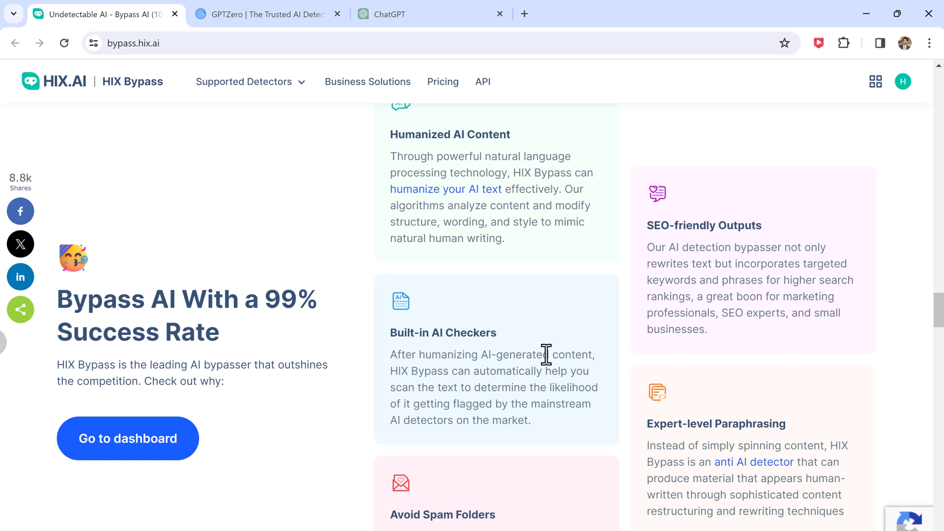
mouse_move(727, 303)
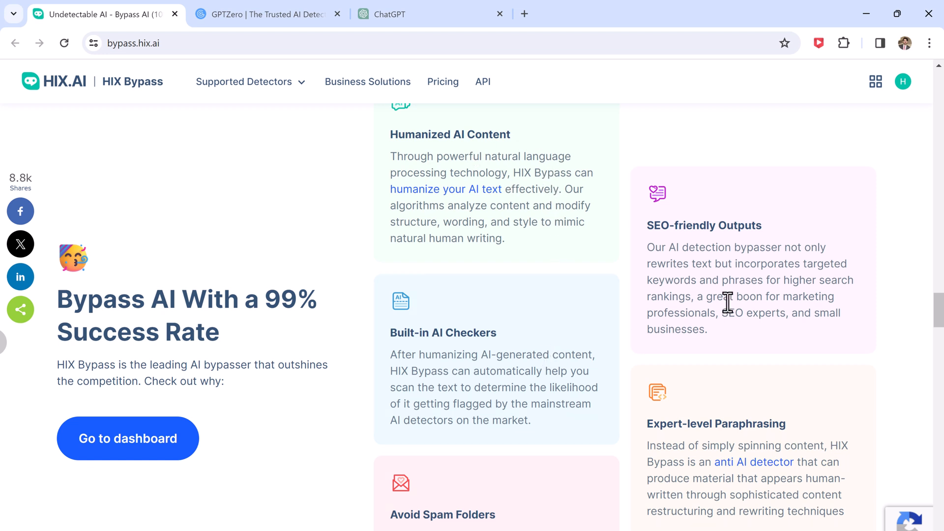
scroll("down", 3)
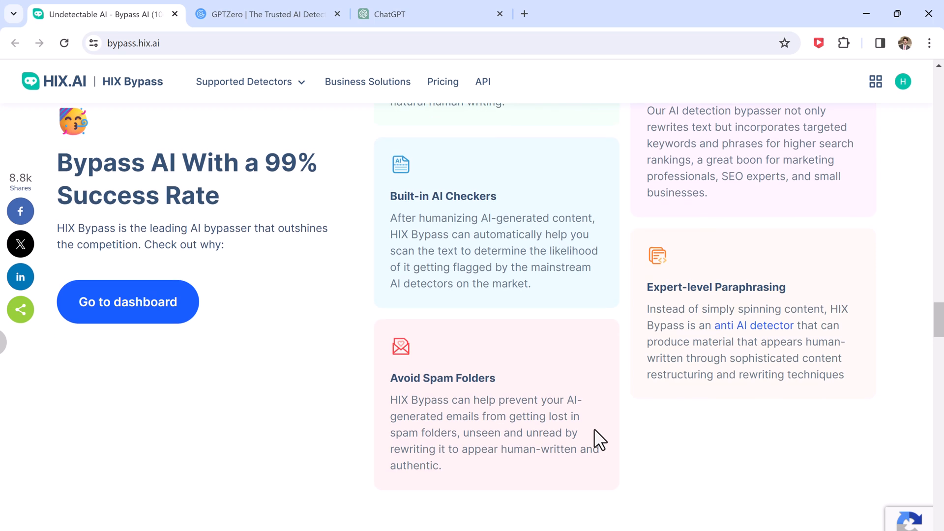
scroll("down", 3)
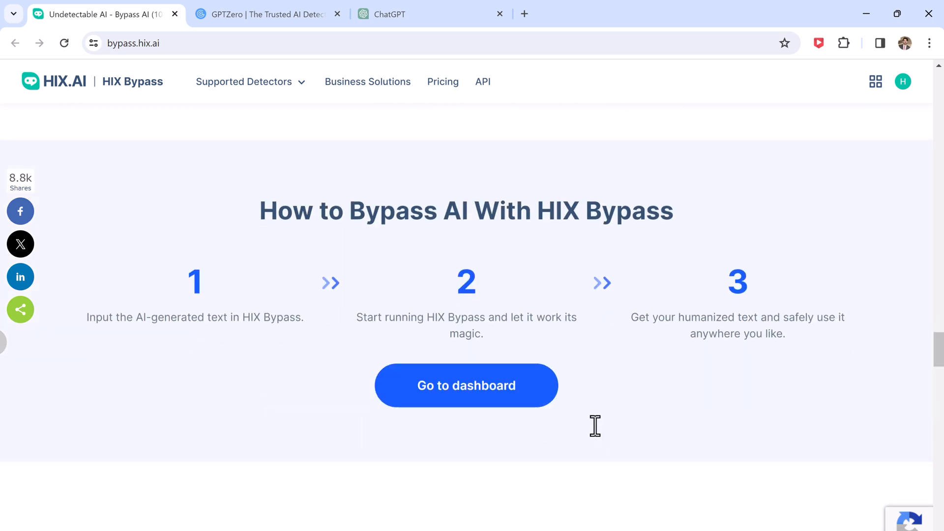
scroll("down", 3)
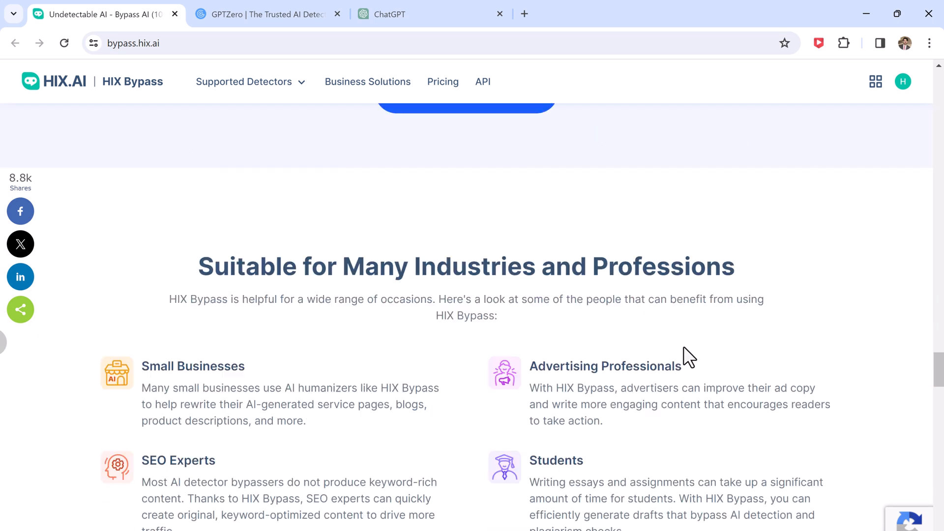
scroll("up", 3)
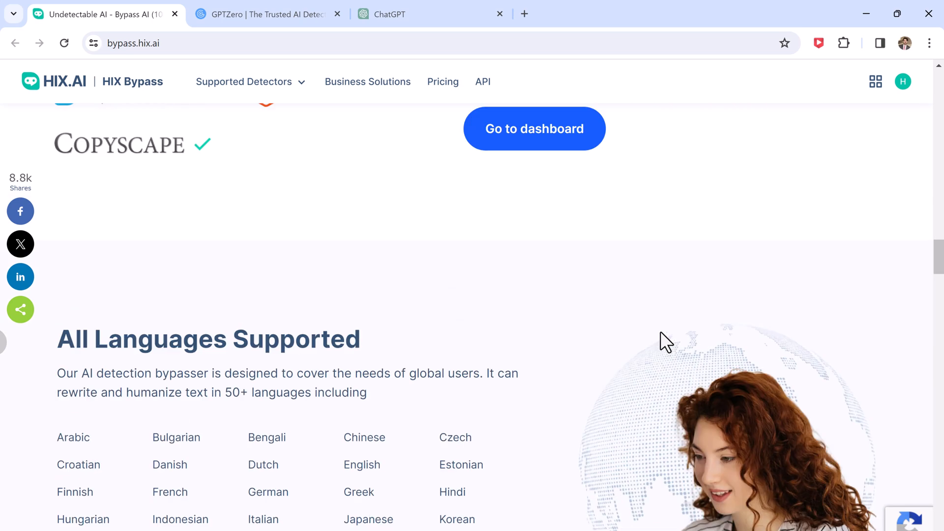
scroll("up", 3)
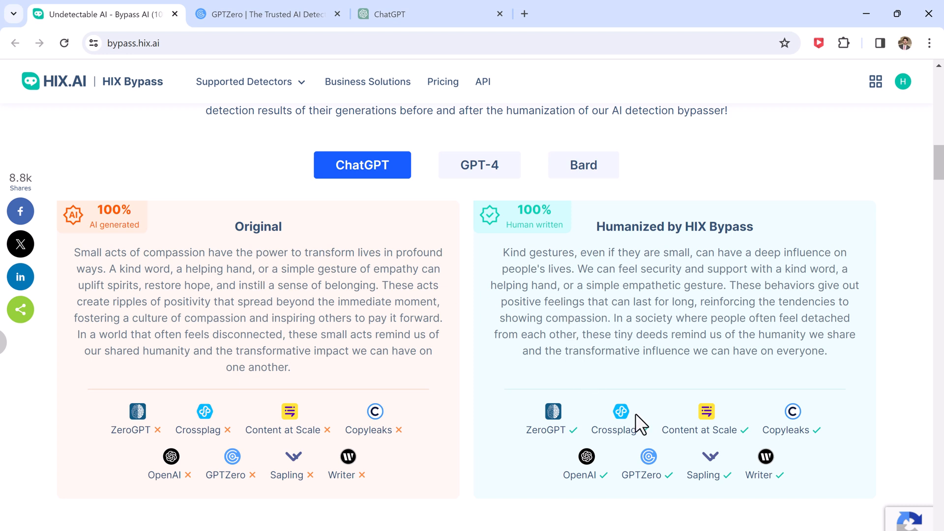
scroll("down", 3)
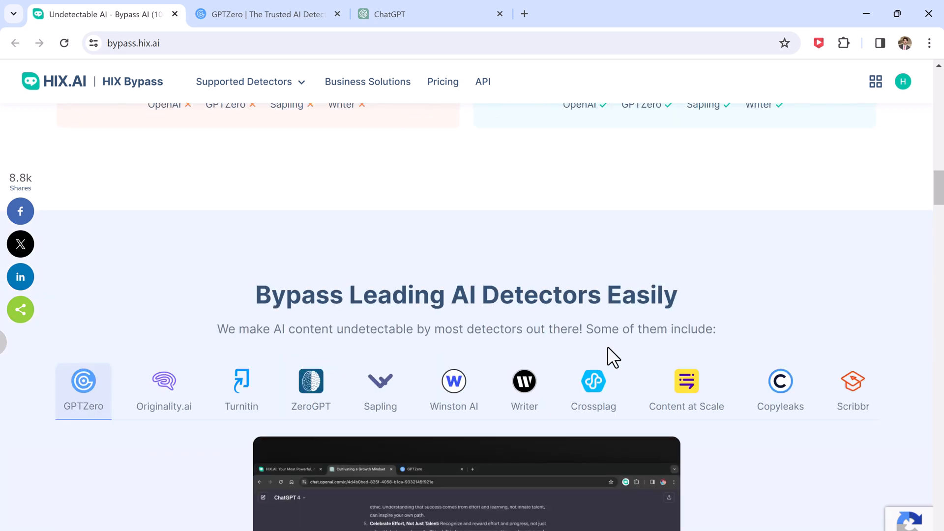
scroll("down", 3)
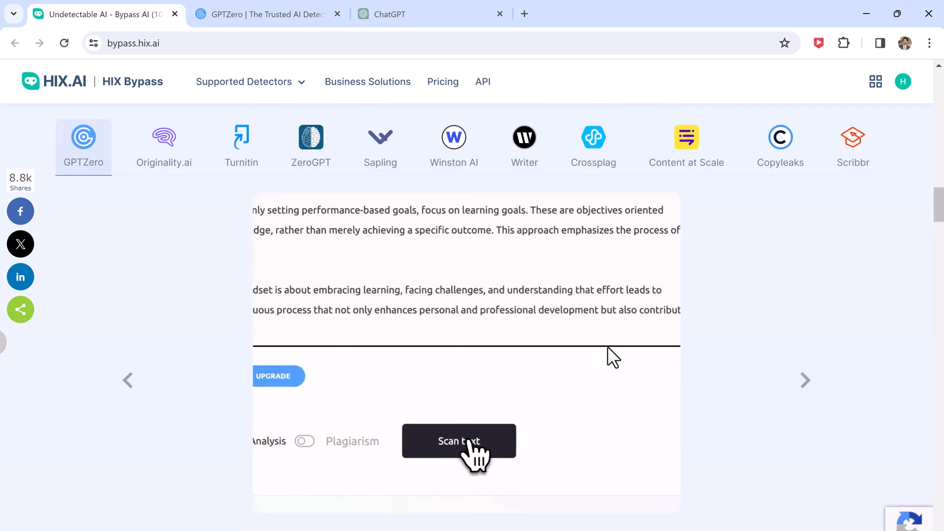
scroll("down", 3)
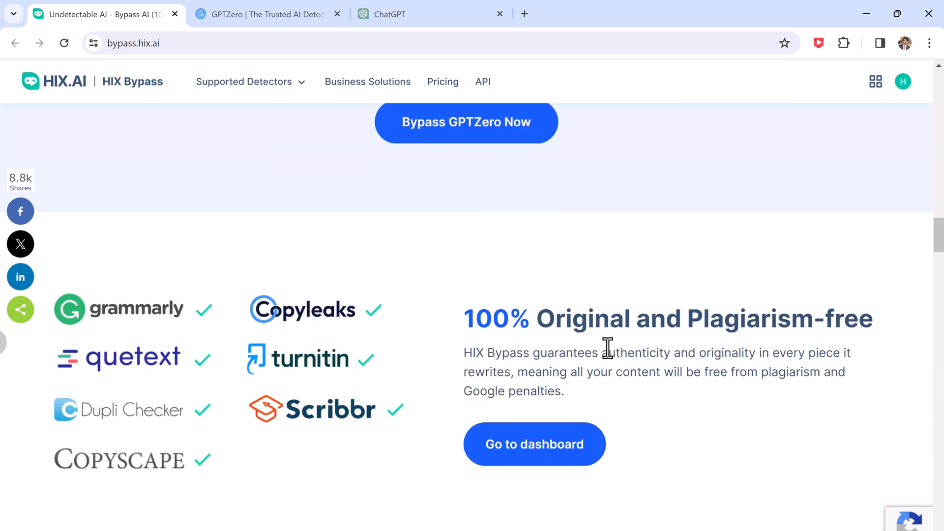
scroll("down", 3)
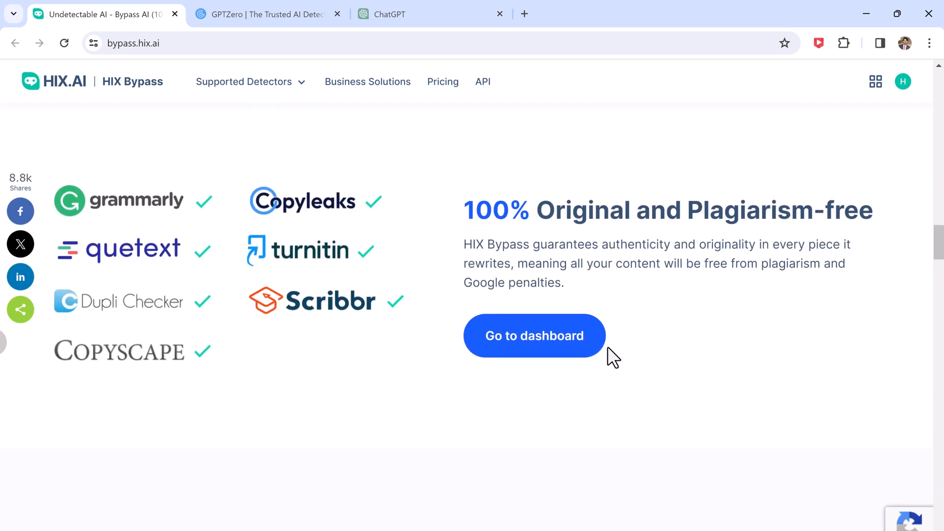
scroll("down", 3)
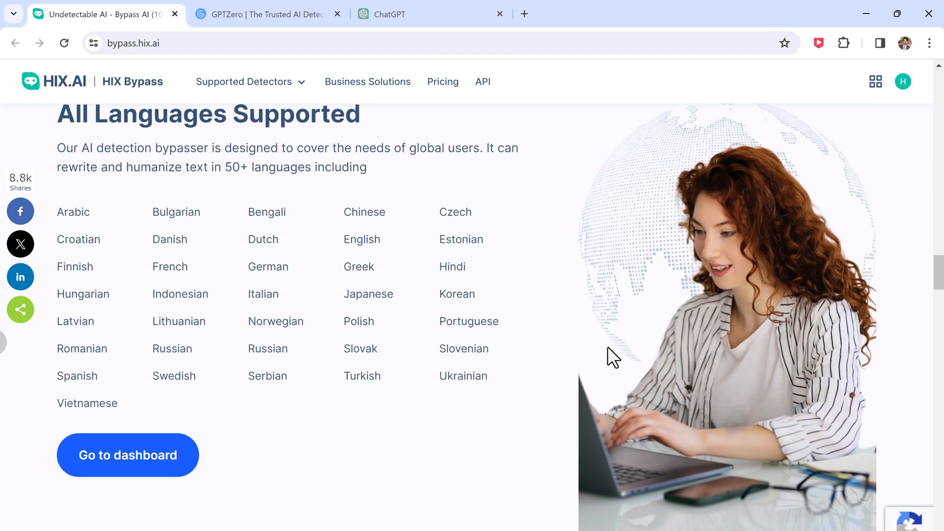
scroll("down", 3)
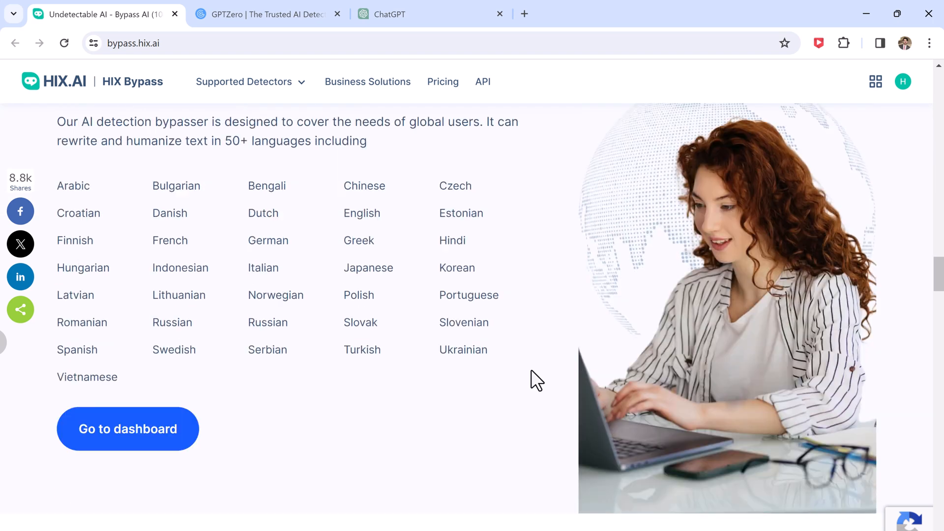
scroll("up", 3)
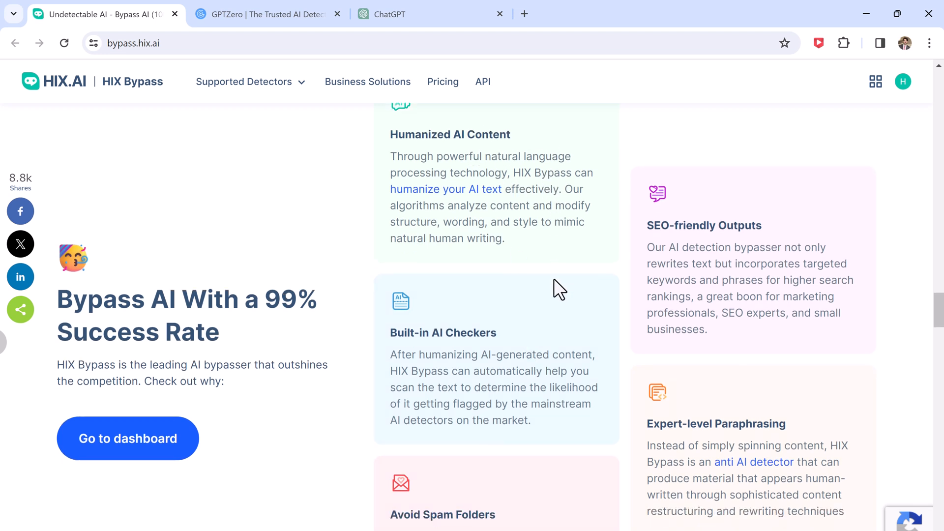
mouse_move(728, 303)
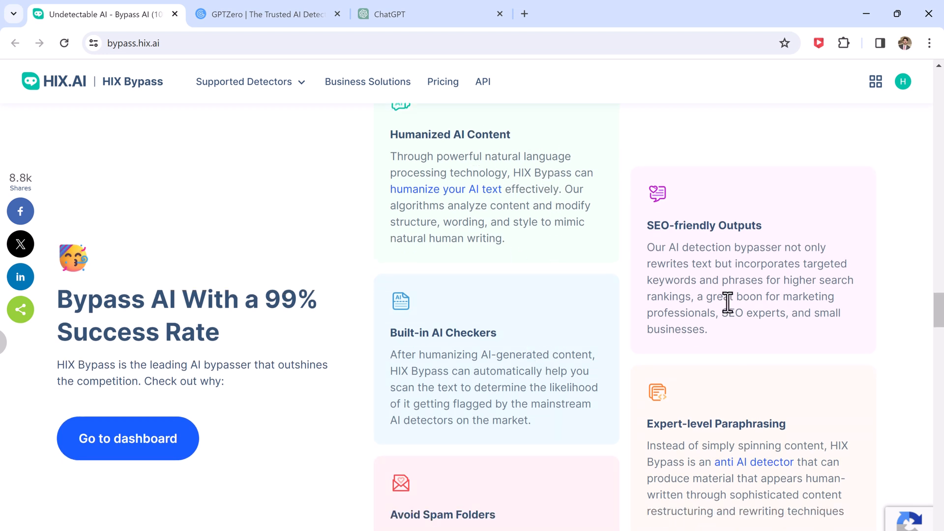
scroll("down", 3)
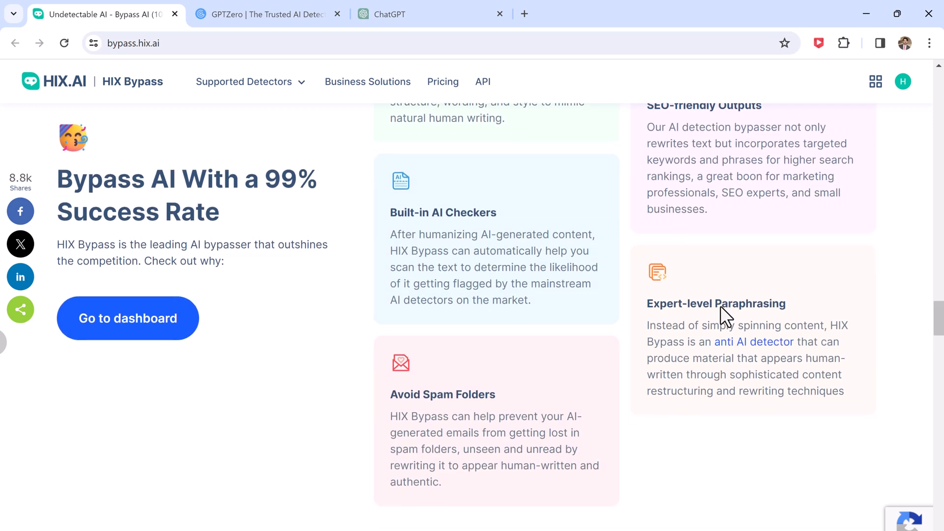
scroll("down", 3)
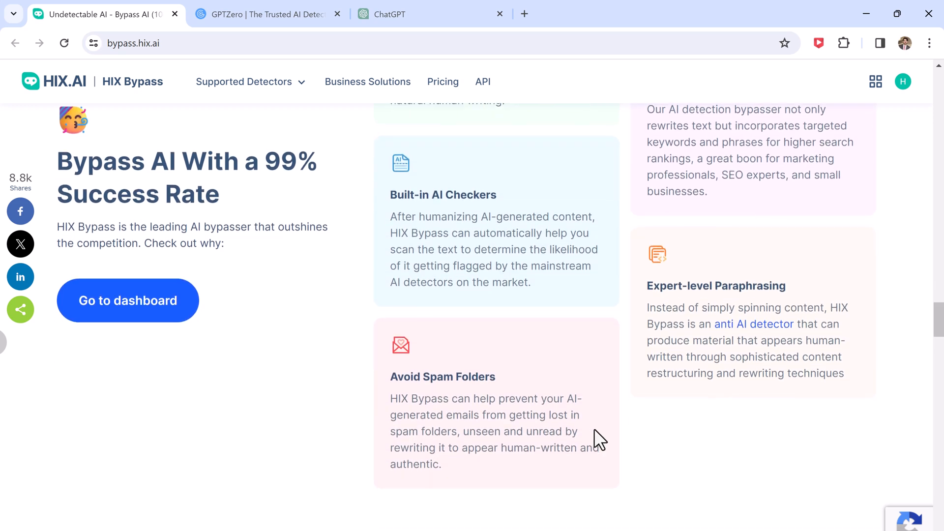
scroll("down", 3)
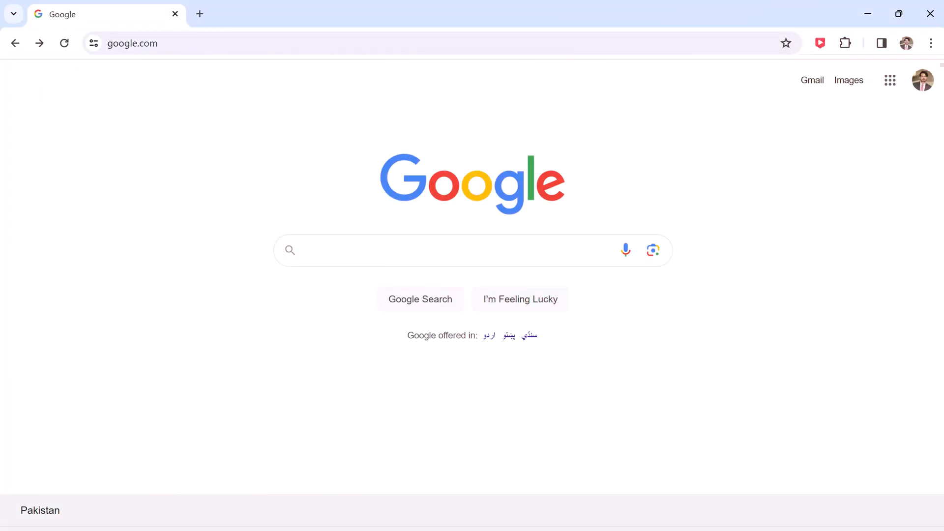
- Search Google for 'Hix bypass'
type("Hix bypass")
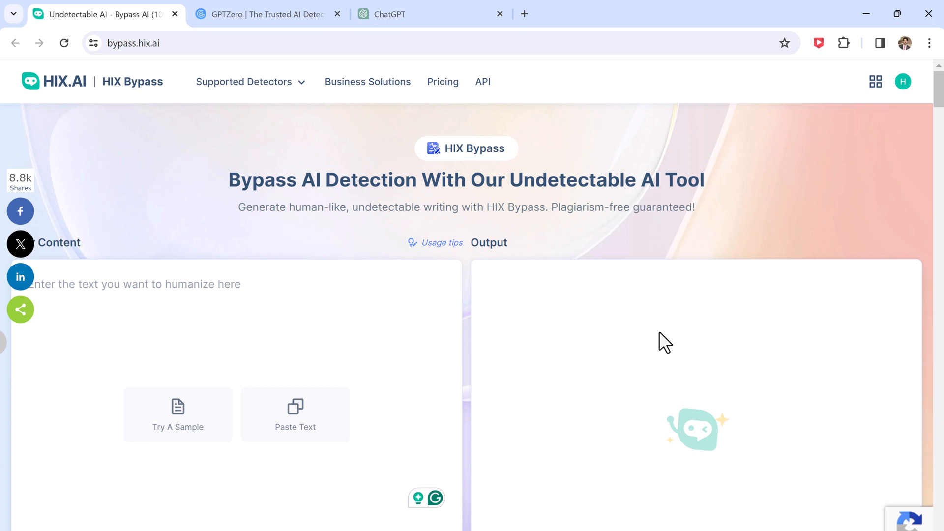
- Switch to the ChatGPT tab with a new, empty chat
left_click(389, 14)
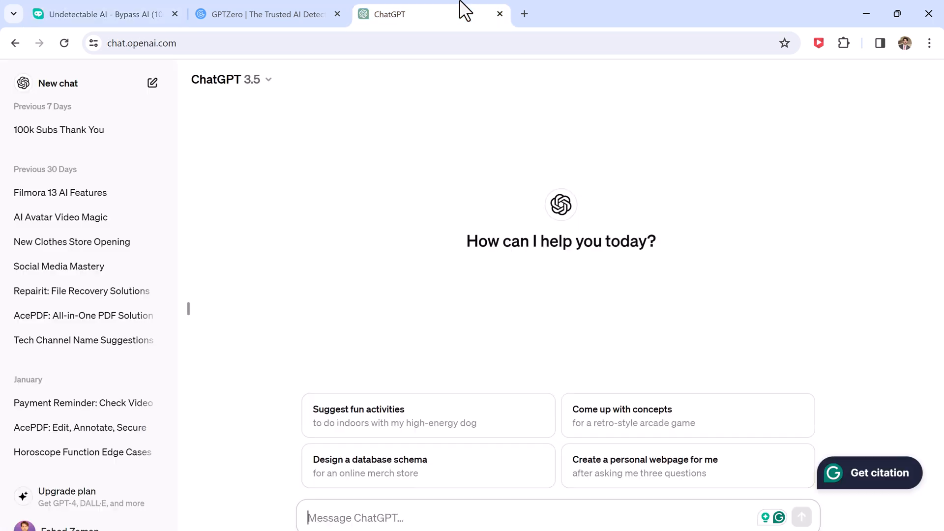
- Ask ChatGPT to 'write 5 whatsapp tips and tricks' and skim the five-tip reply
type("write 5")
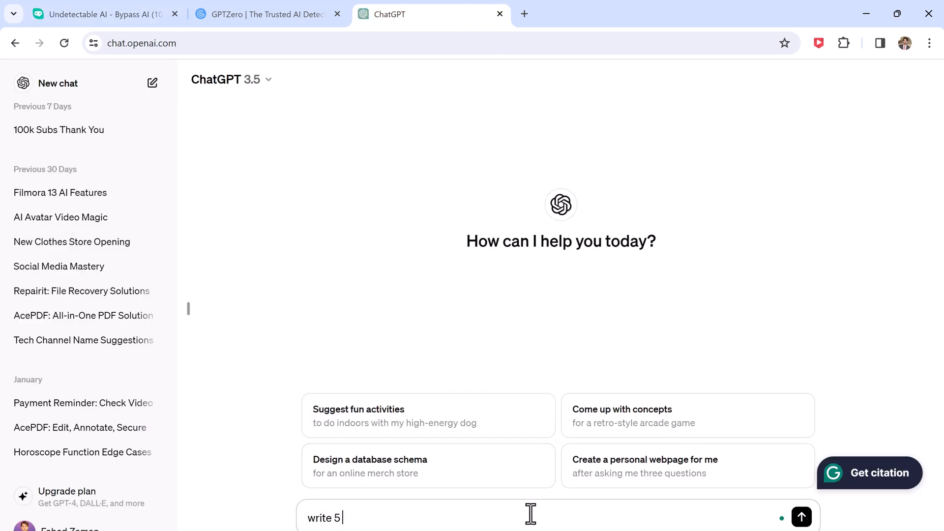
type("whatsapp tip")
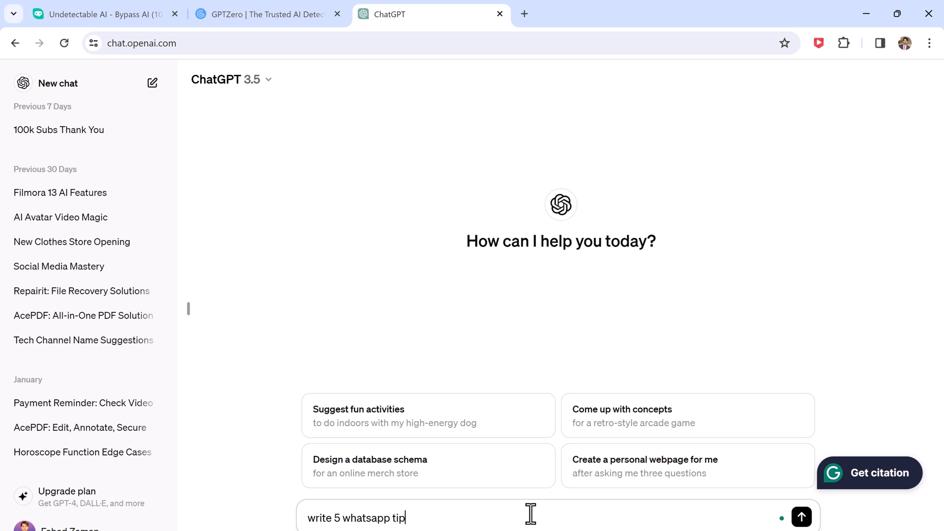
type("s and tricks")
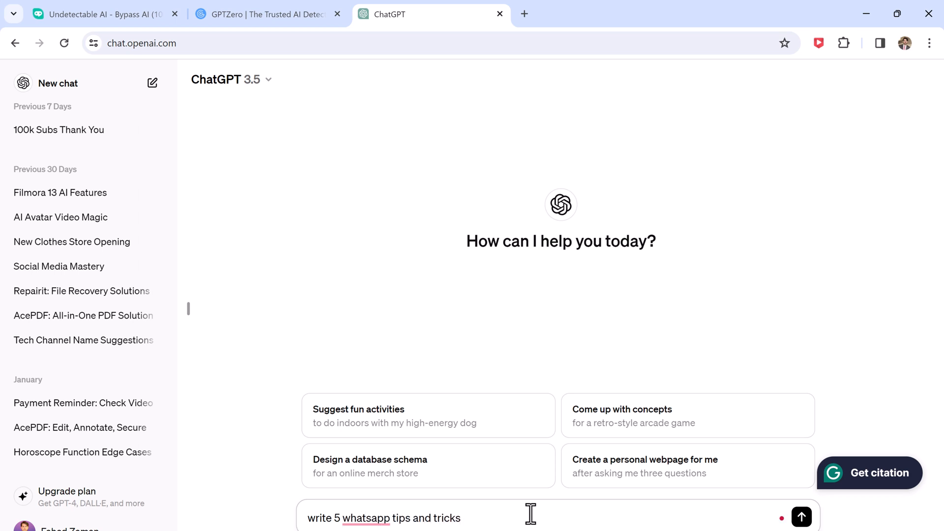
left_click(801, 517)
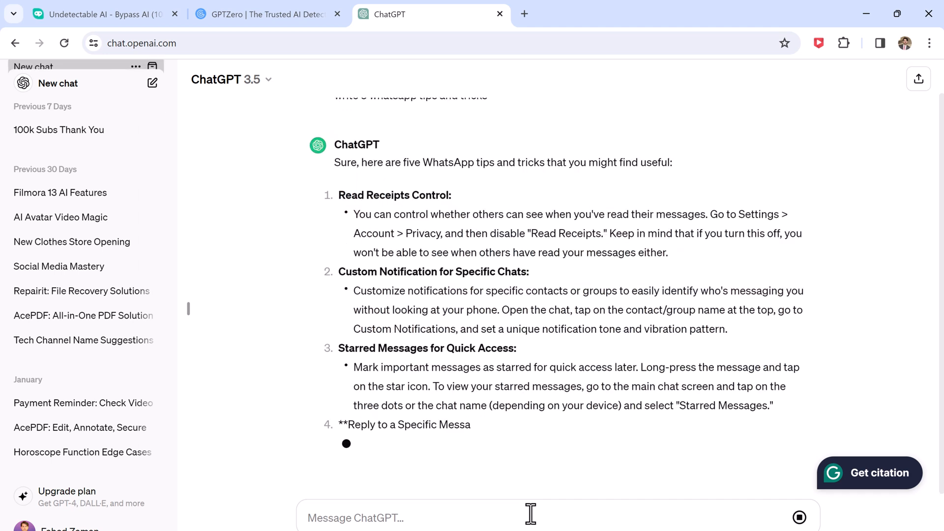
scroll("down", 3)
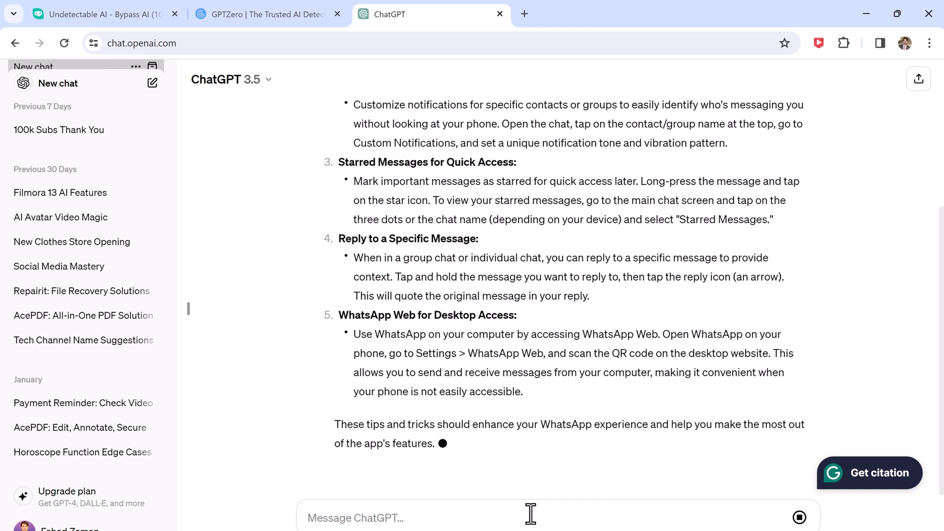
scroll("up", 3)
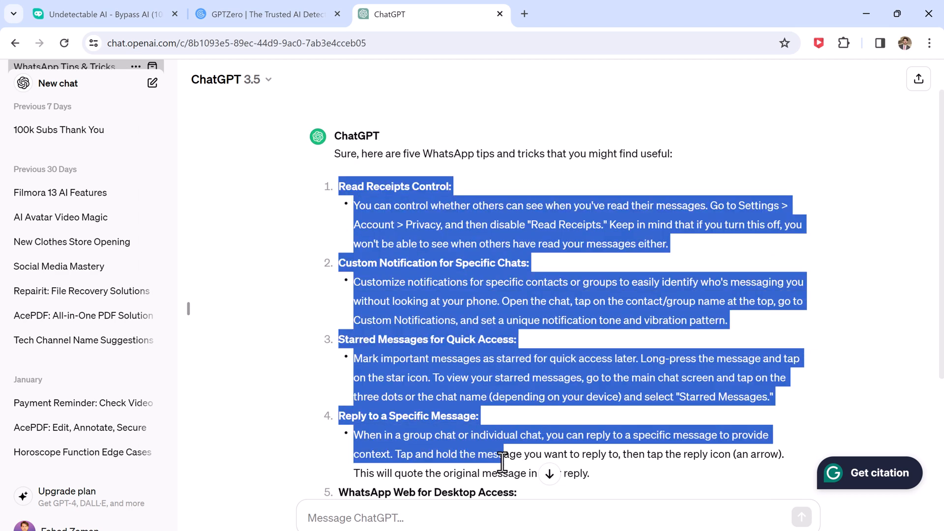
- Scroll the WhatsApp tips reply and bring the GPTZero tab forward
scroll("down", 3)
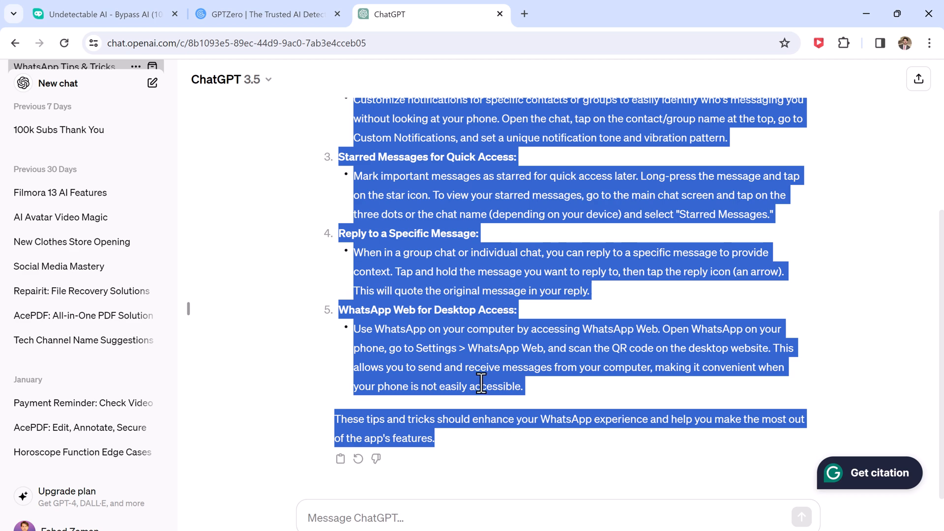
mouse_move(514, 246)
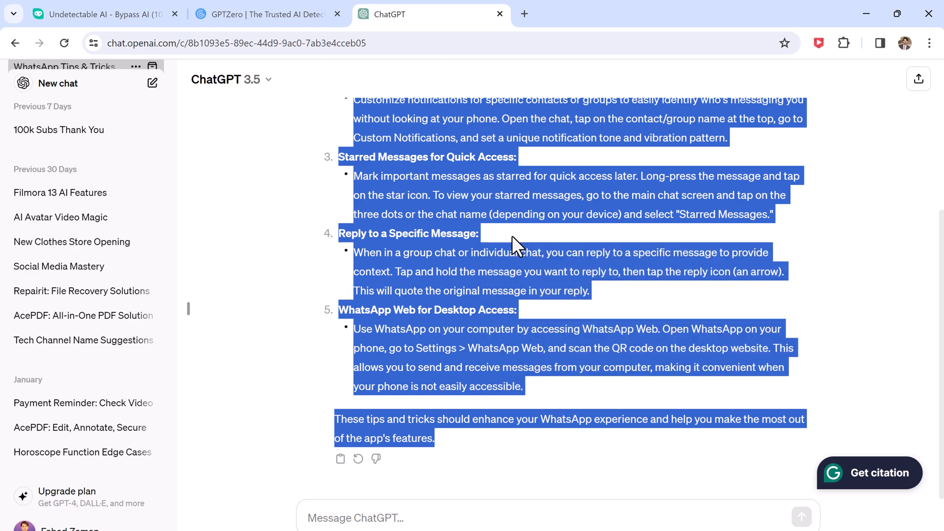
left_click(267, 14)
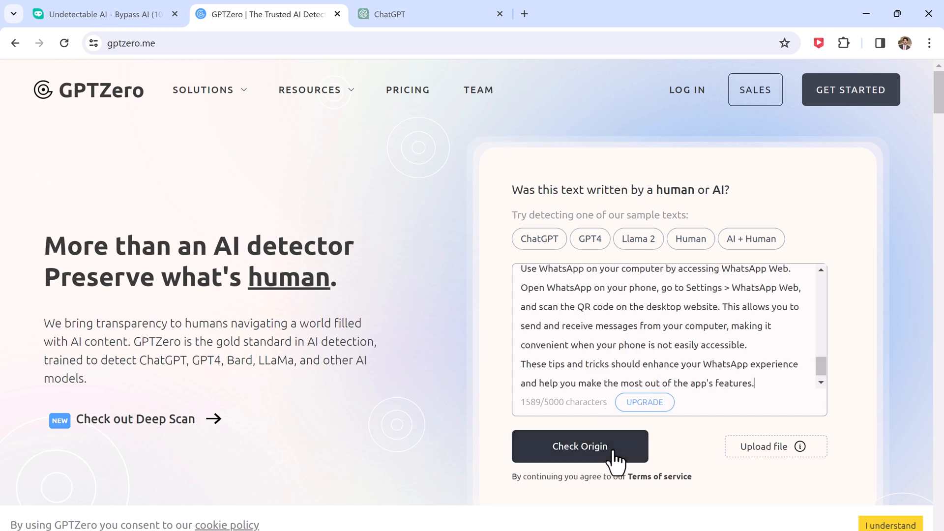
- Scan the 1589-character tips in GPTZero and review the 68% AI-generated result
left_click(580, 446)
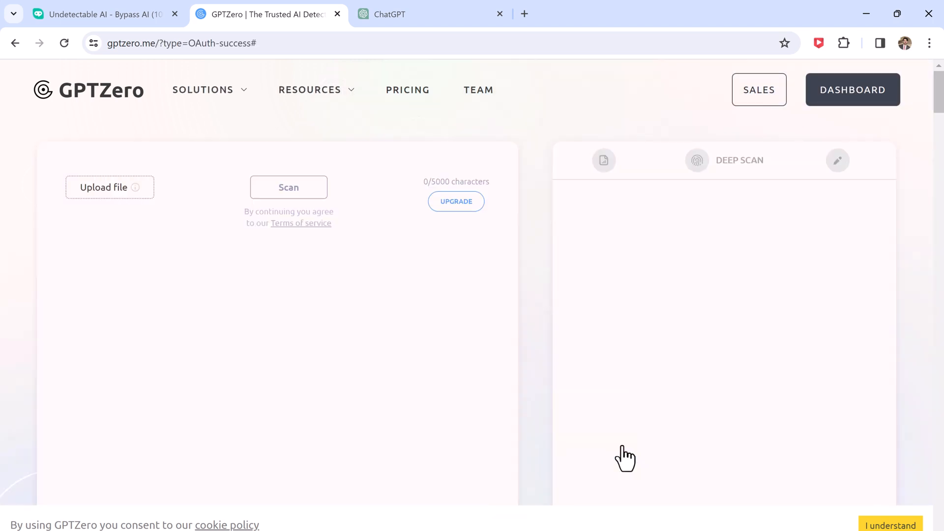
left_click(288, 187)
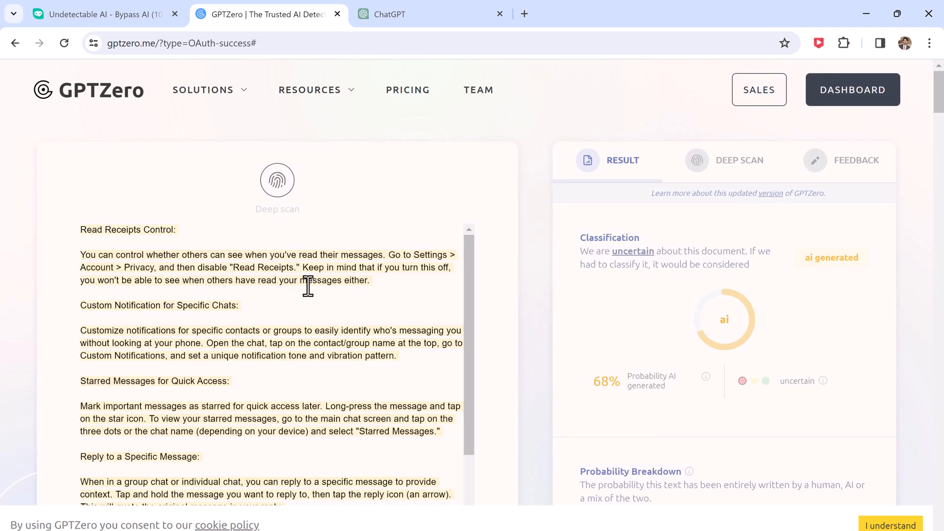
scroll("down", 3)
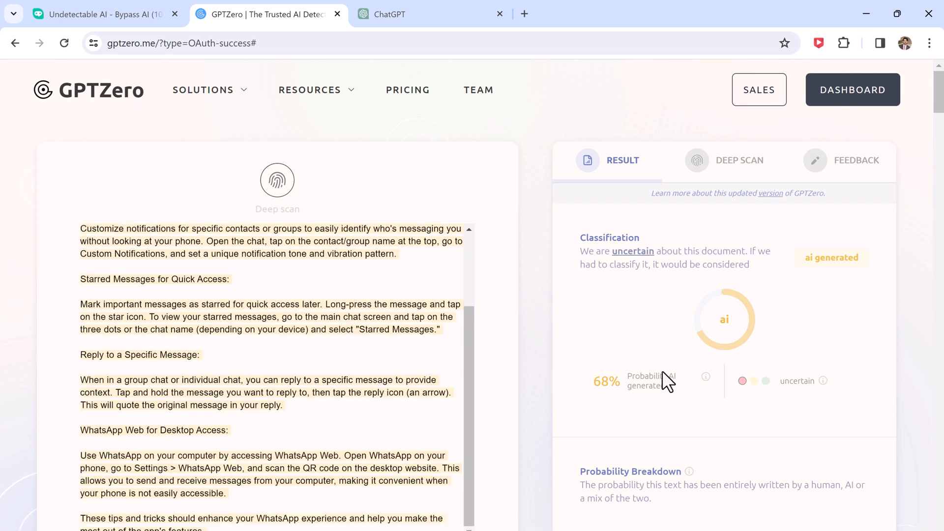
scroll("down", 3)
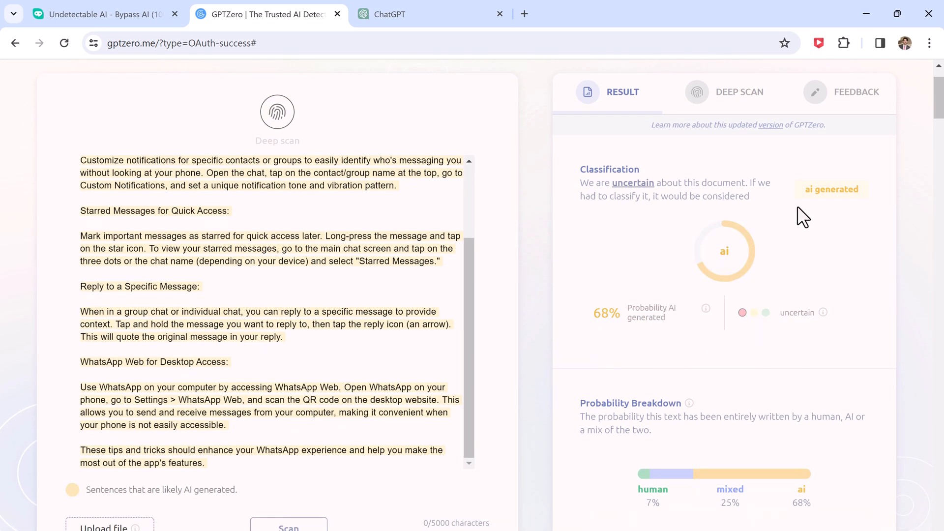
scroll("down", 3)
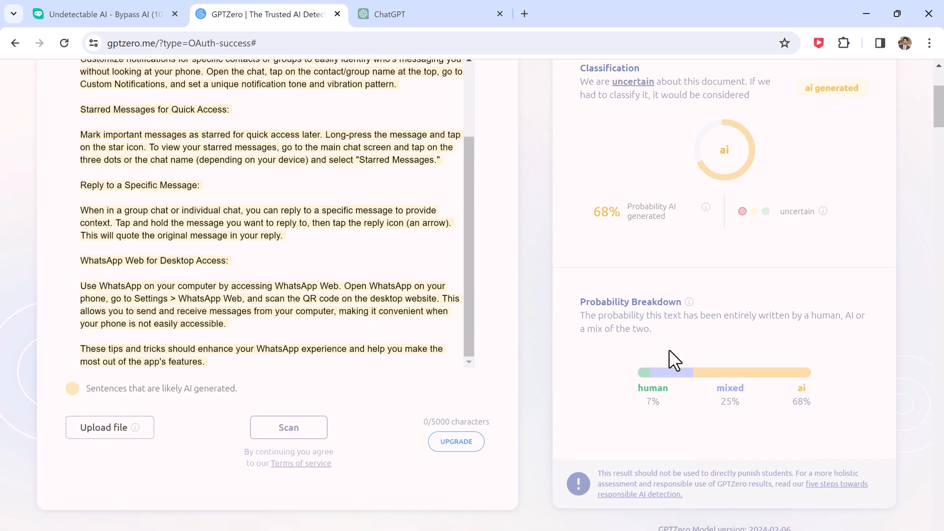
scroll("down", 3)
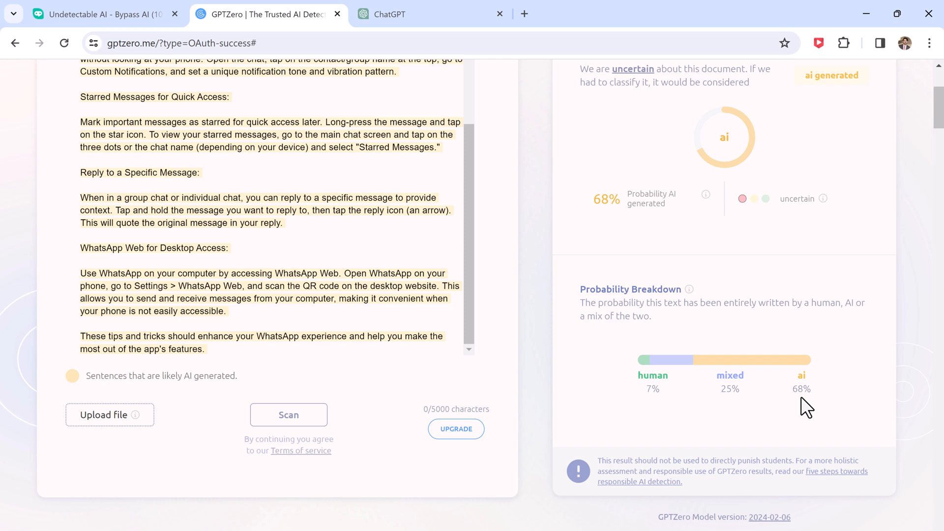
scroll("up", 3)
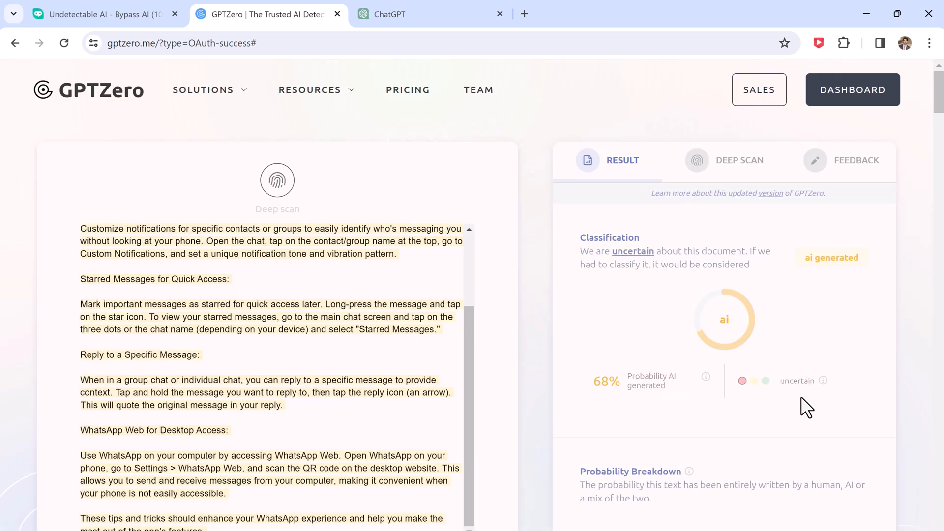
left_click(102, 14)
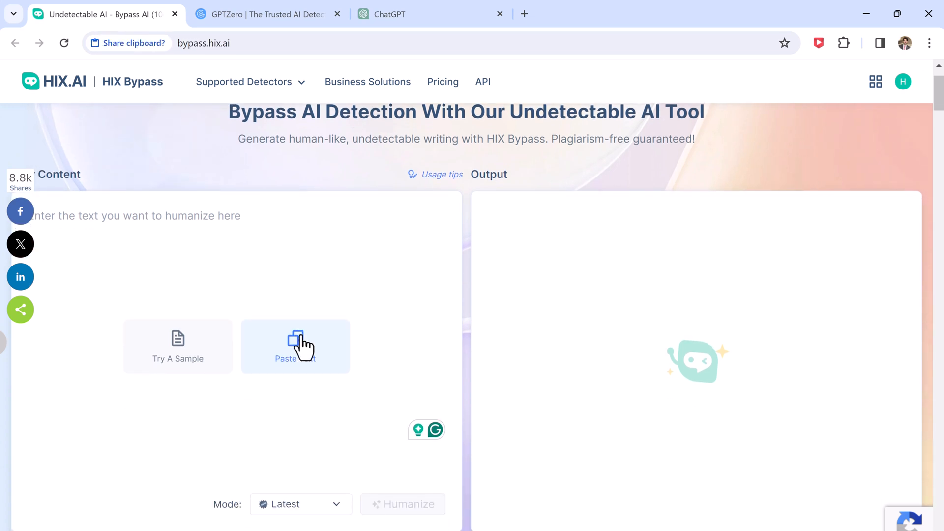
- Paste the 270-word WhatsApp tips into HIX Bypass and select Aggressive mode
left_click(295, 346)
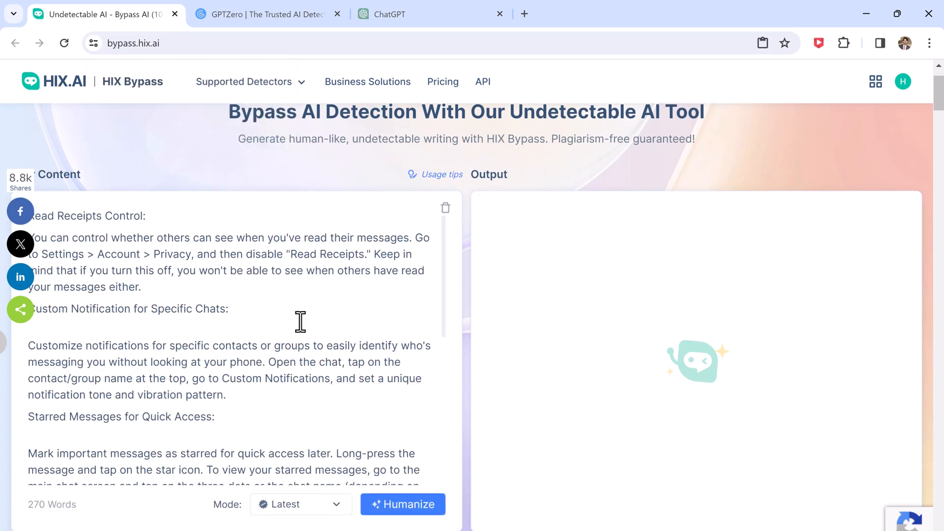
left_click(300, 504)
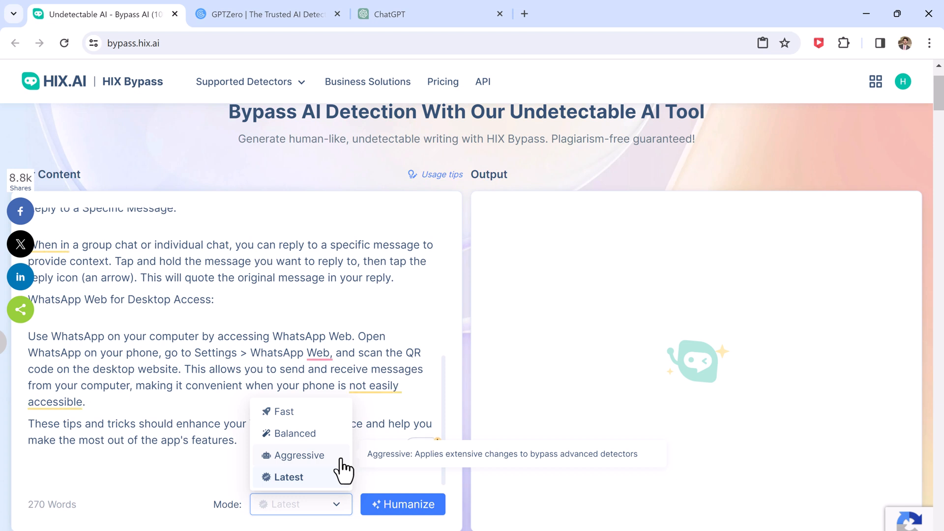
left_click(300, 455)
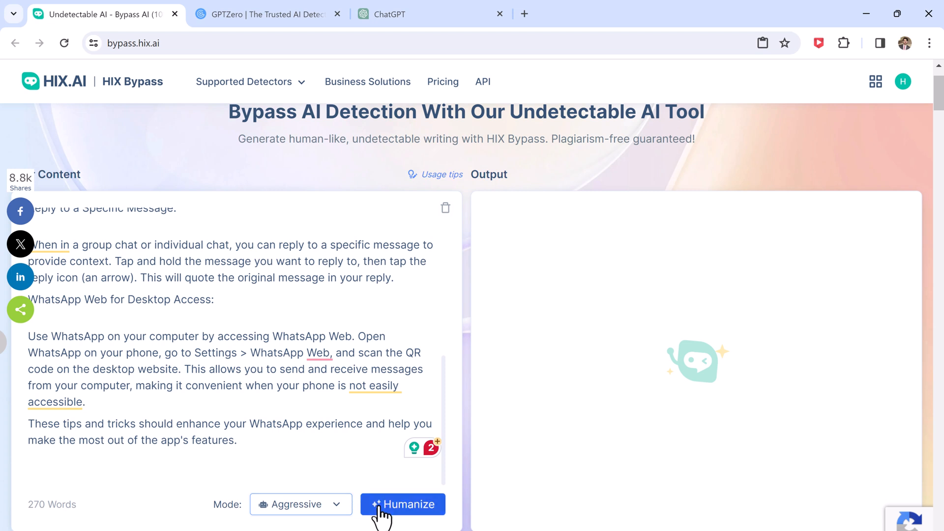
- Humanize the tips into a 317-word output and copy it over to GPTZero
left_click(402, 504)
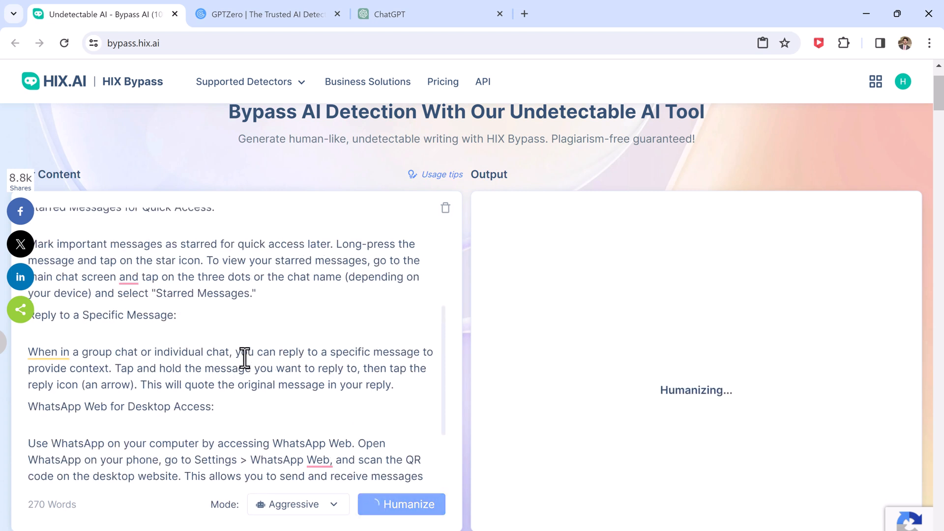
scroll("up", 3)
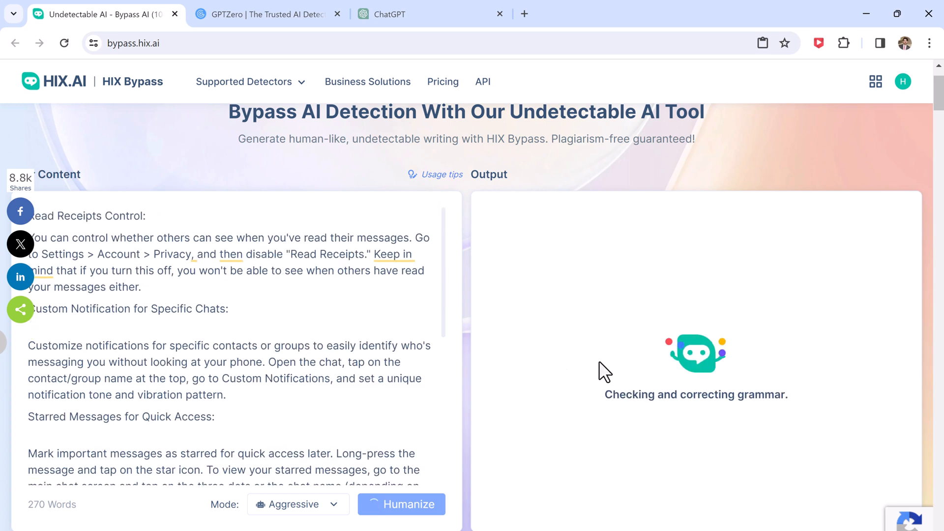
mouse_move(546, 411)
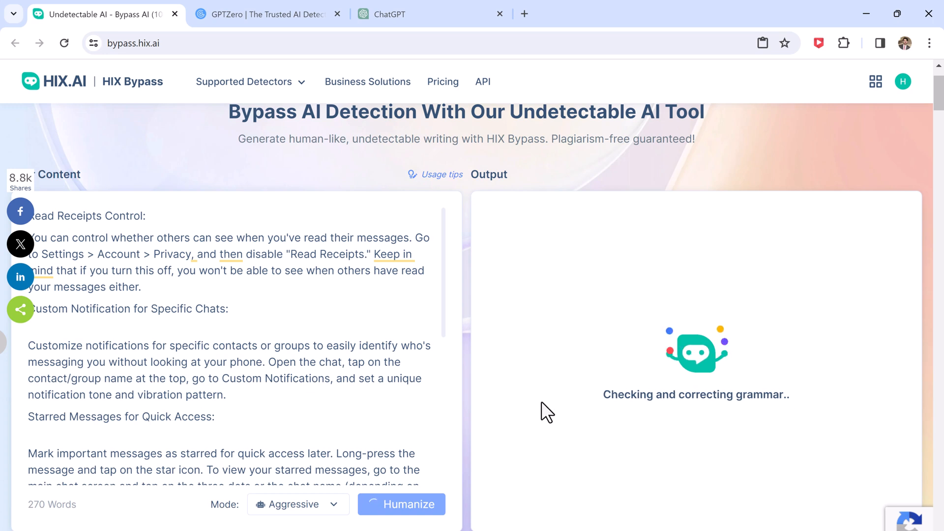
scroll("down", 3)
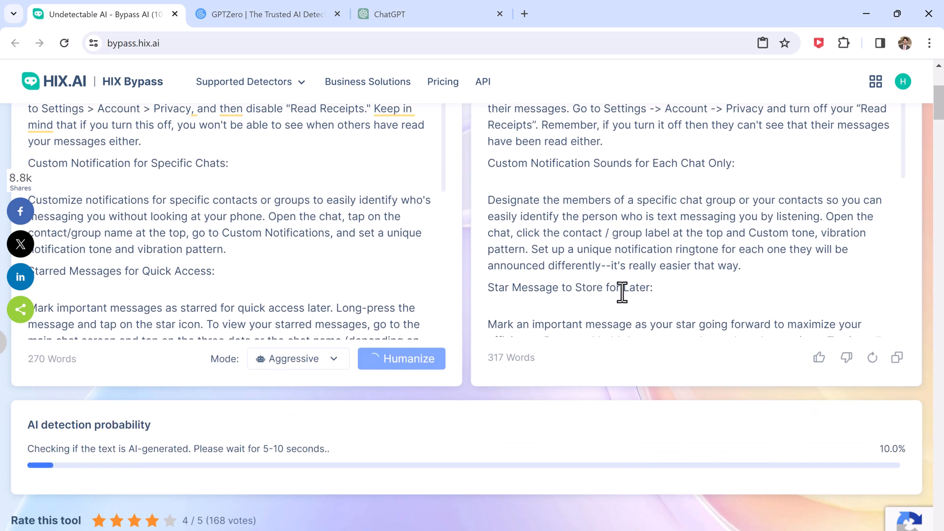
left_click(897, 357)
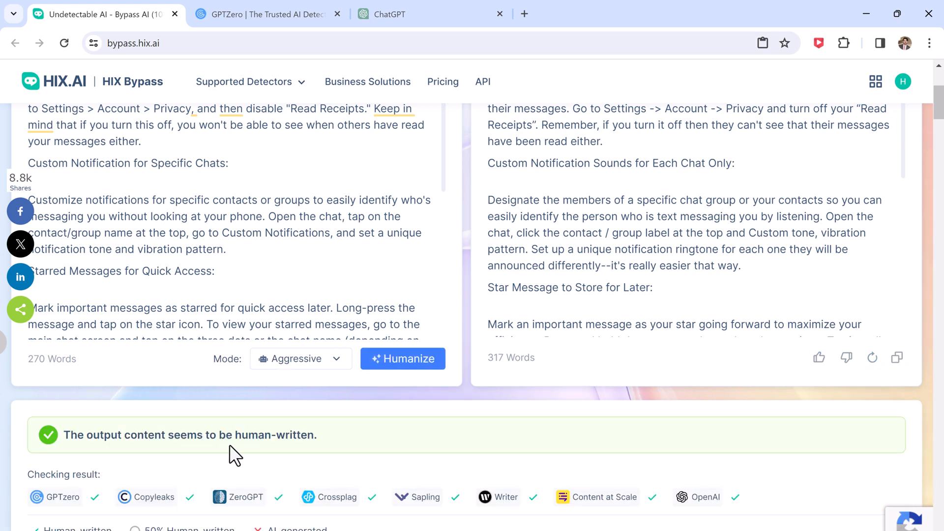
left_click(267, 14)
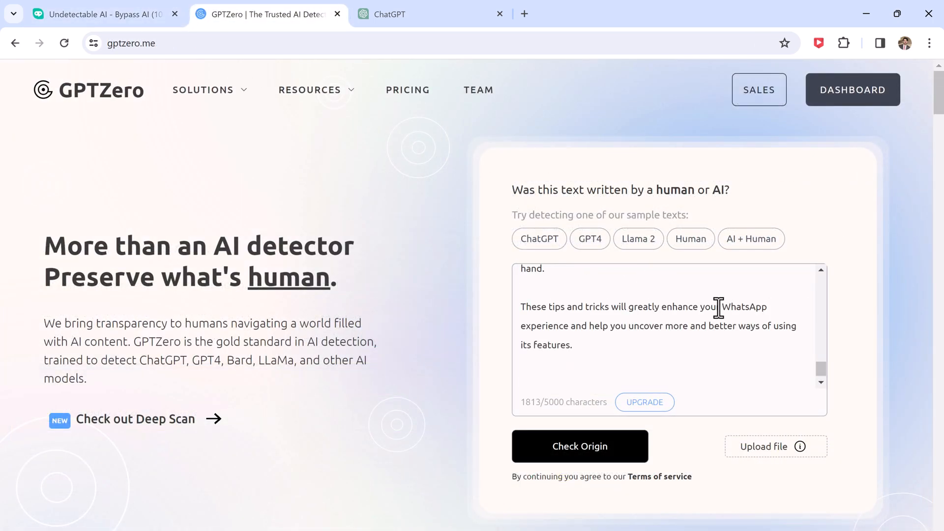
- Scan the humanized tips in GPTZero: human, 0% AI, 84% human, 15% mixed
left_click(579, 446)
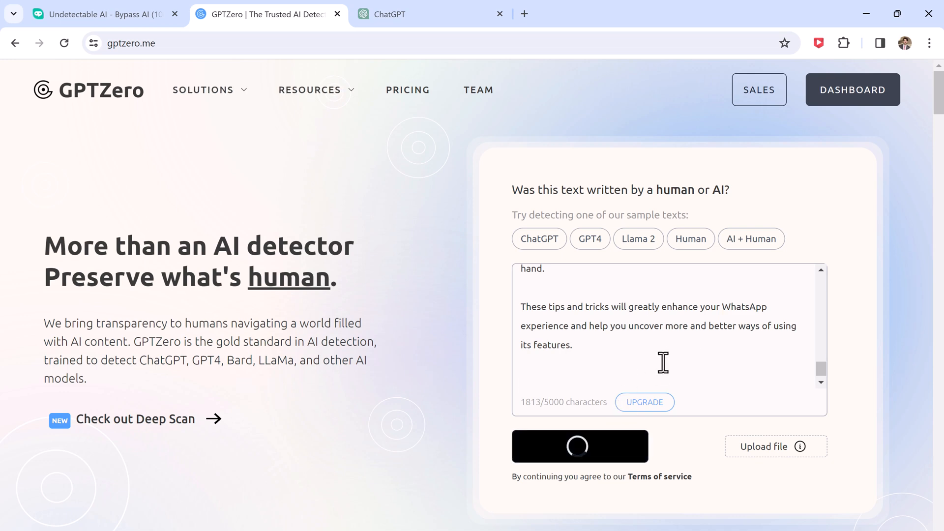
left_click(580, 446)
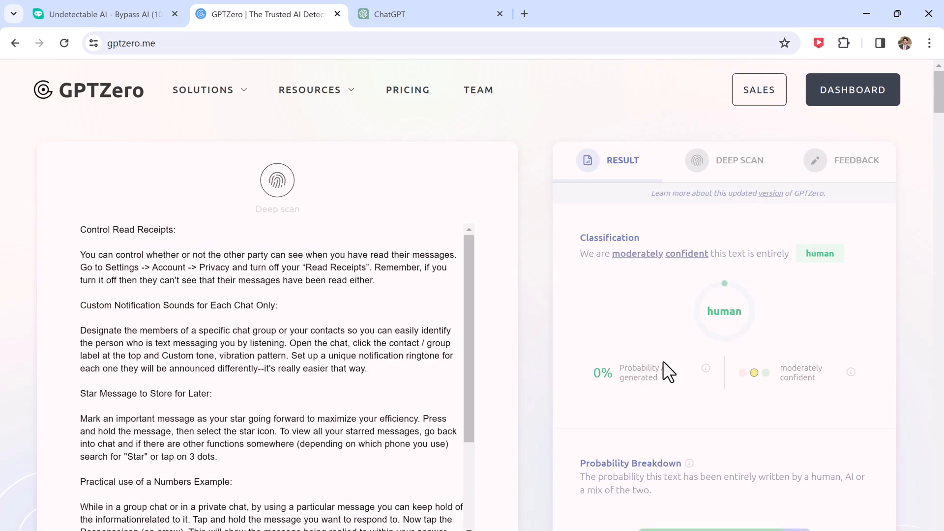
mouse_move(765, 294)
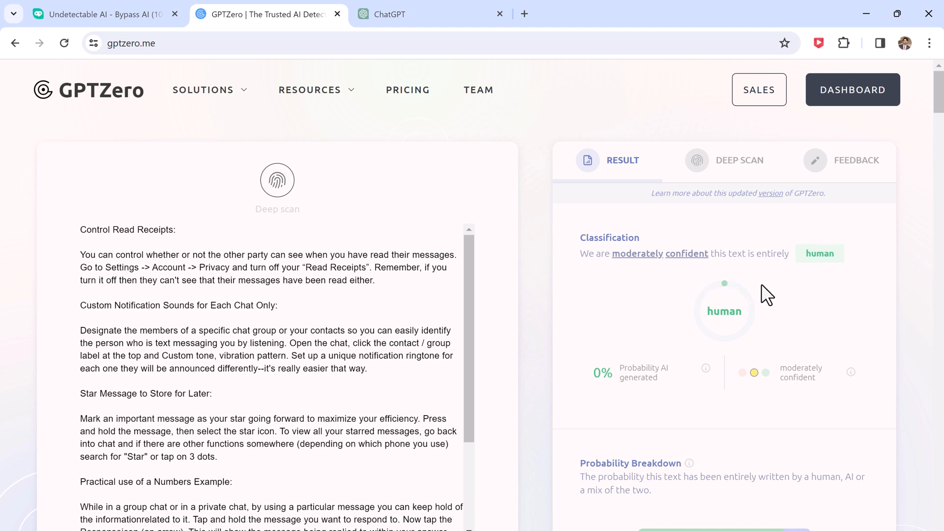
mouse_move(684, 384)
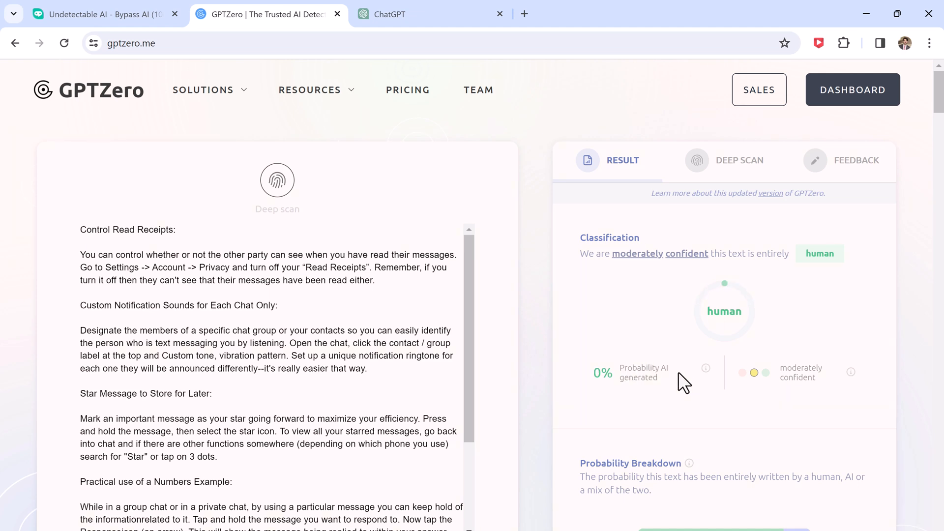
mouse_move(850, 287)
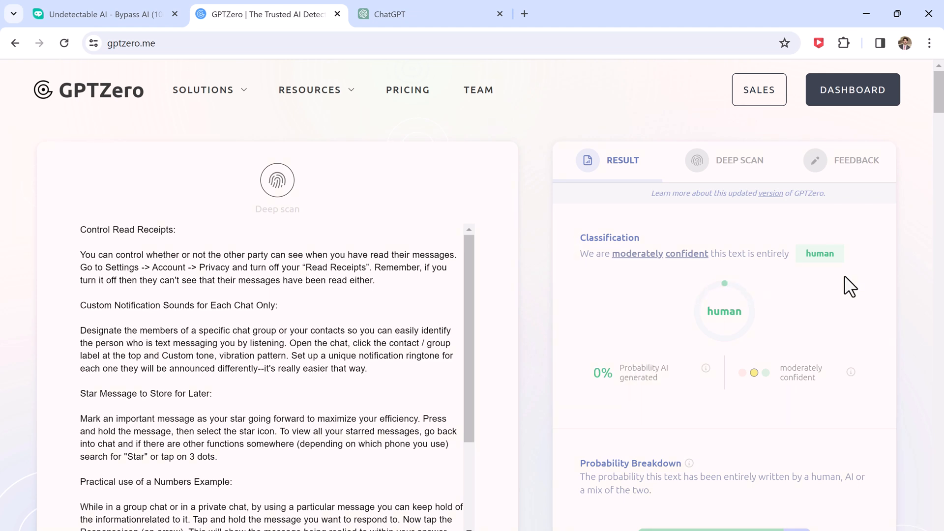
mouse_move(352, 296)
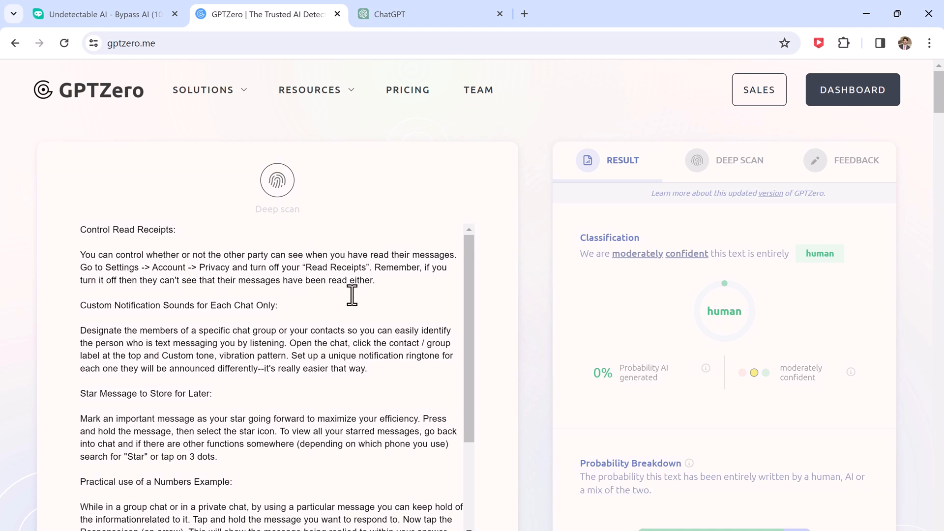
scroll("down", 3)
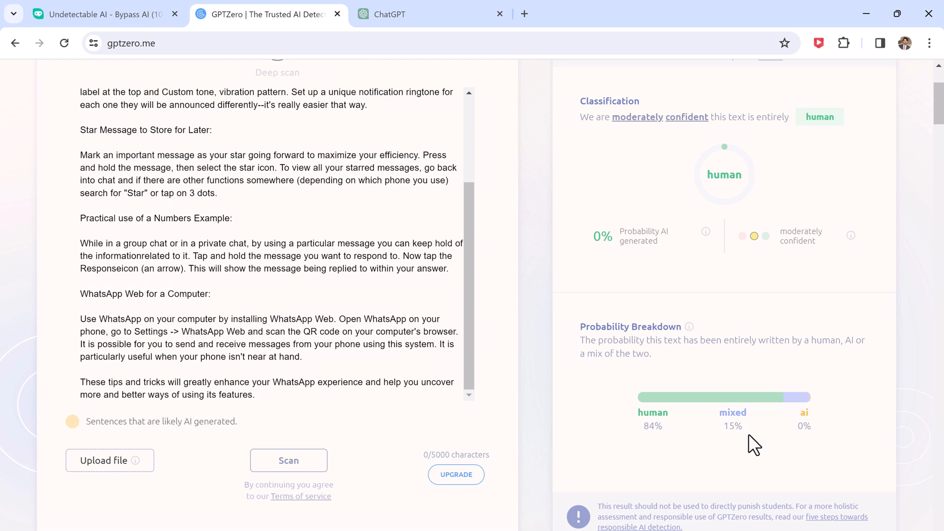
mouse_move(787, 447)
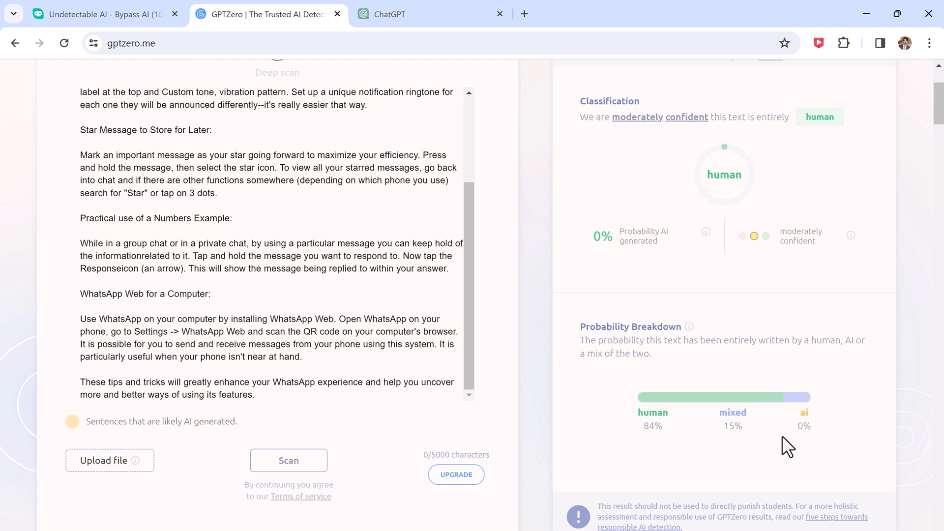
mouse_move(772, 436)
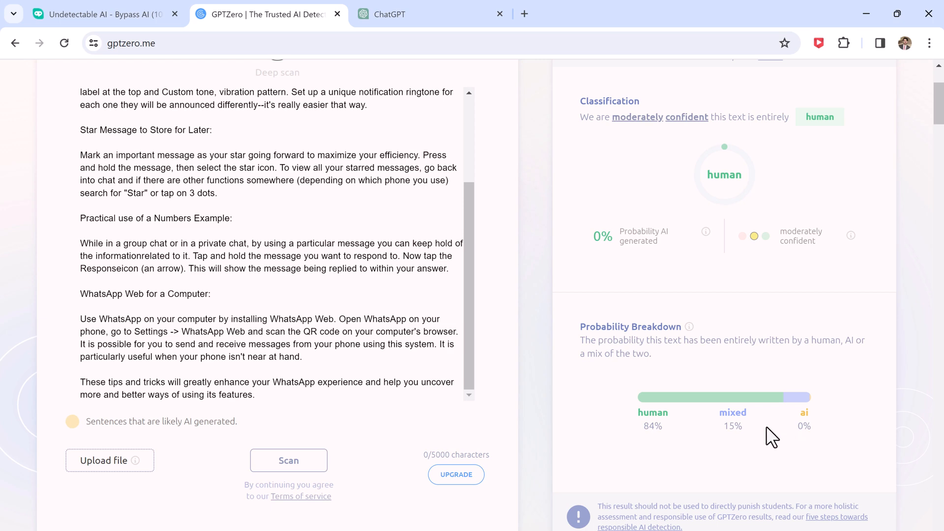
- Scroll HIX Bypass's results and view pricing plans: Basic $6.99, Pro $11.99, Unlimited $49.99
left_click(97, 14)
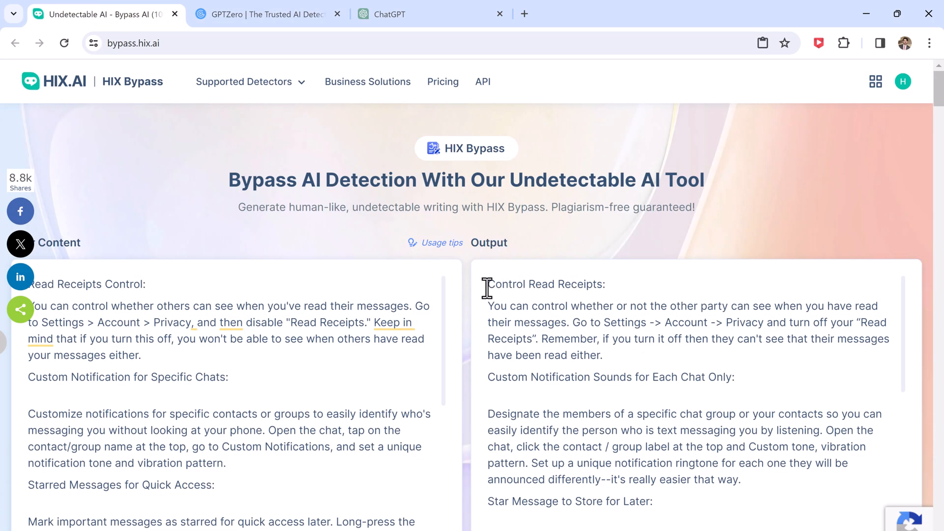
scroll("up", 3)
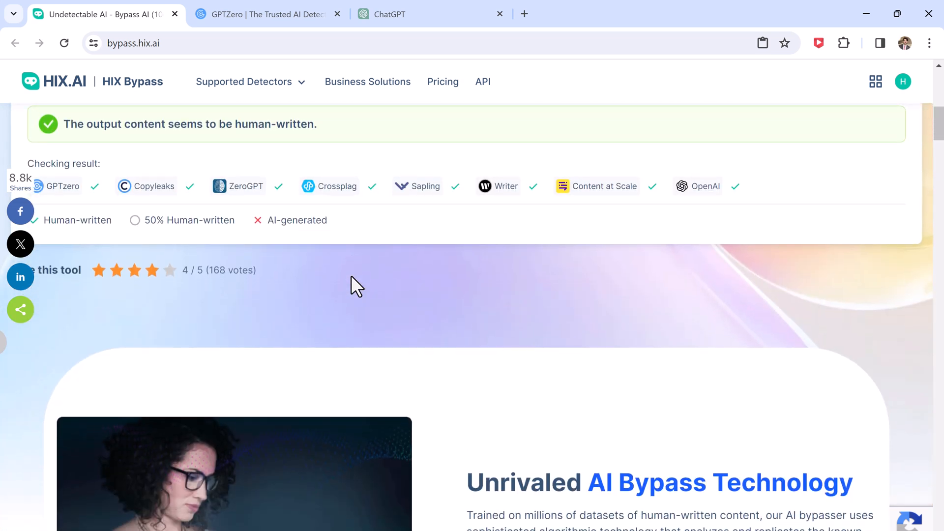
scroll("down", 3)
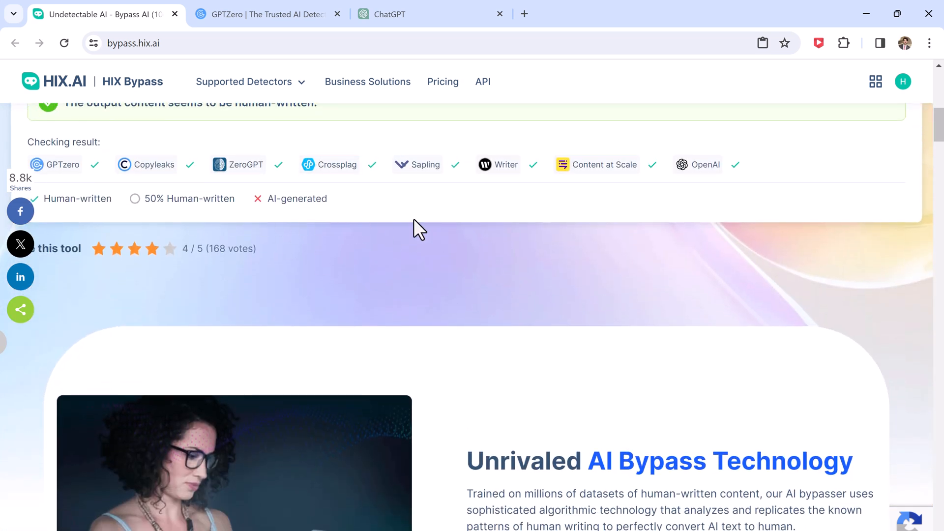
scroll("down", 3)
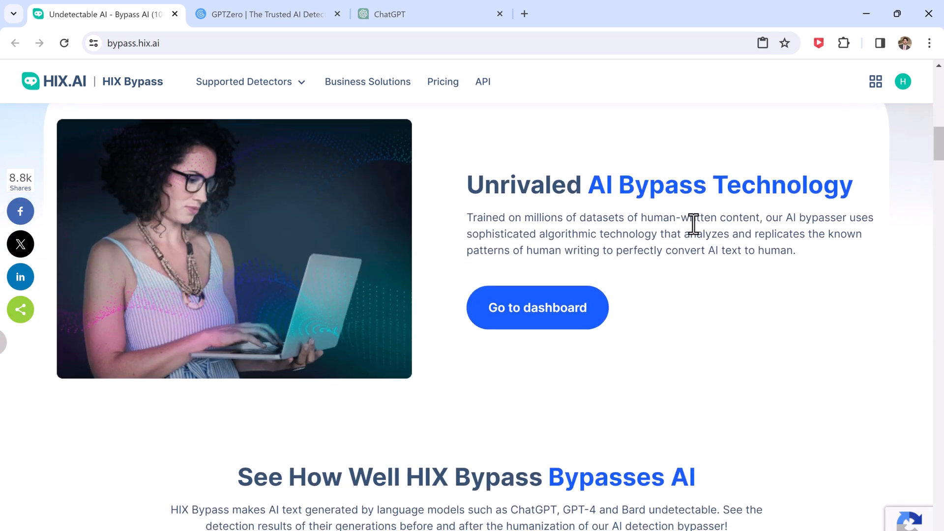
left_click(442, 81)
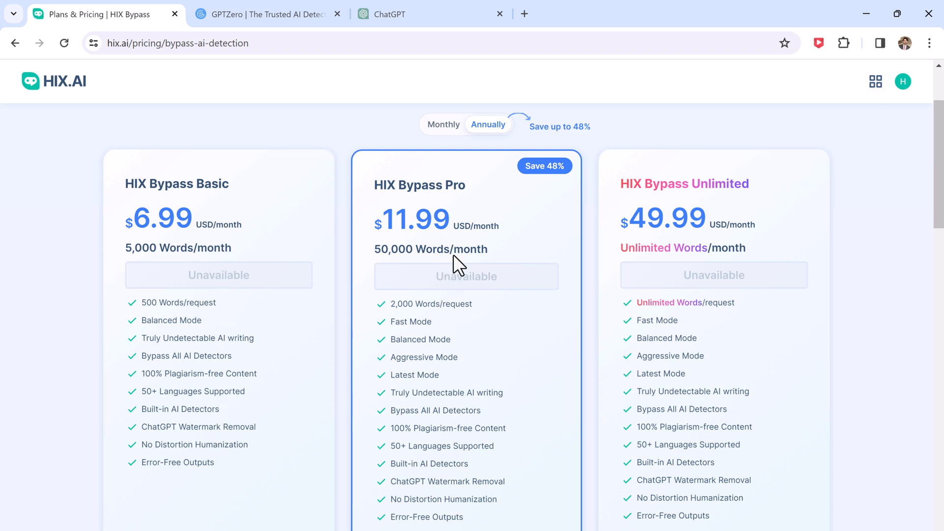
mouse_move(609, 261)
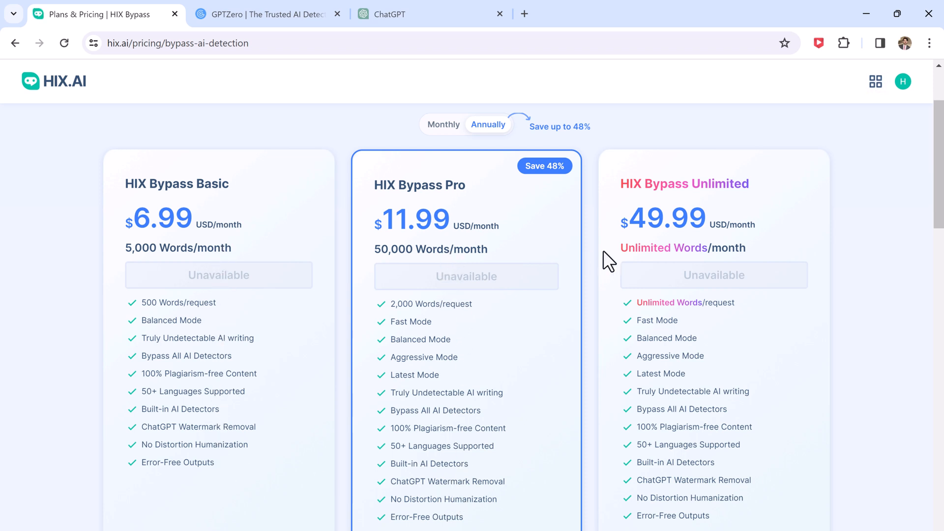
mouse_move(676, 227)
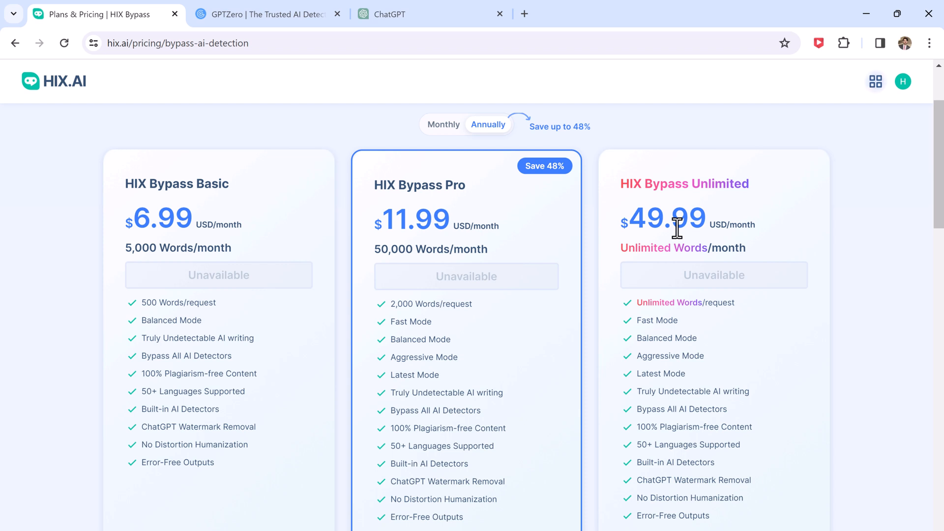
mouse_move(714, 467)
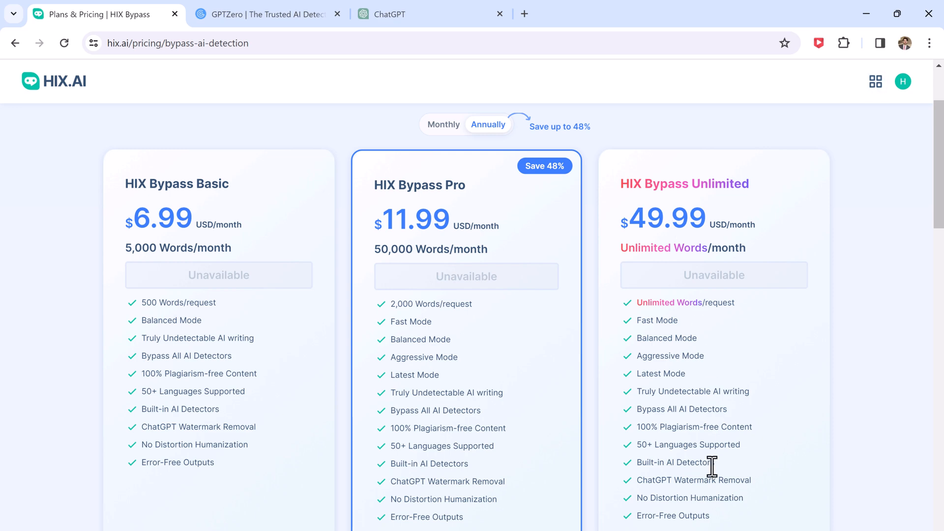
- Scroll through the Basic, Pro and Unlimited plan cards and testimonials, then go back
scroll("down", 3)
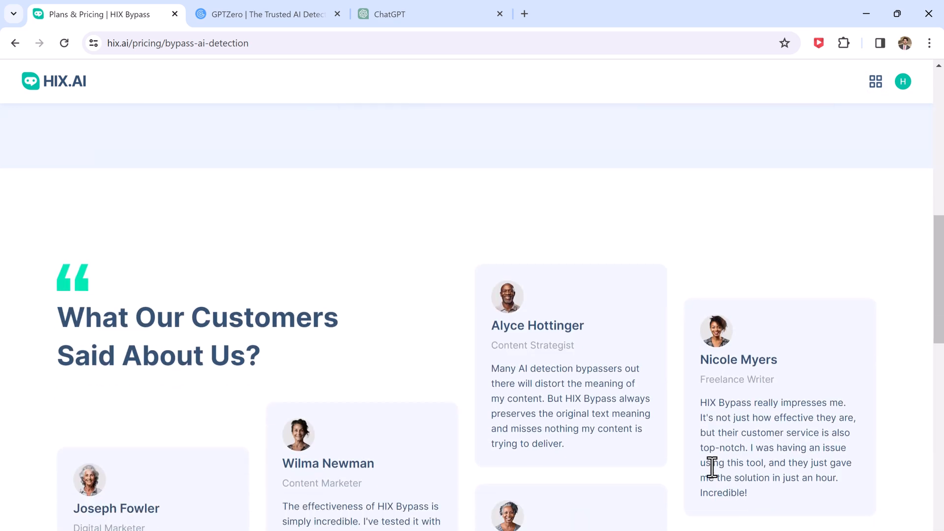
scroll("up", 3)
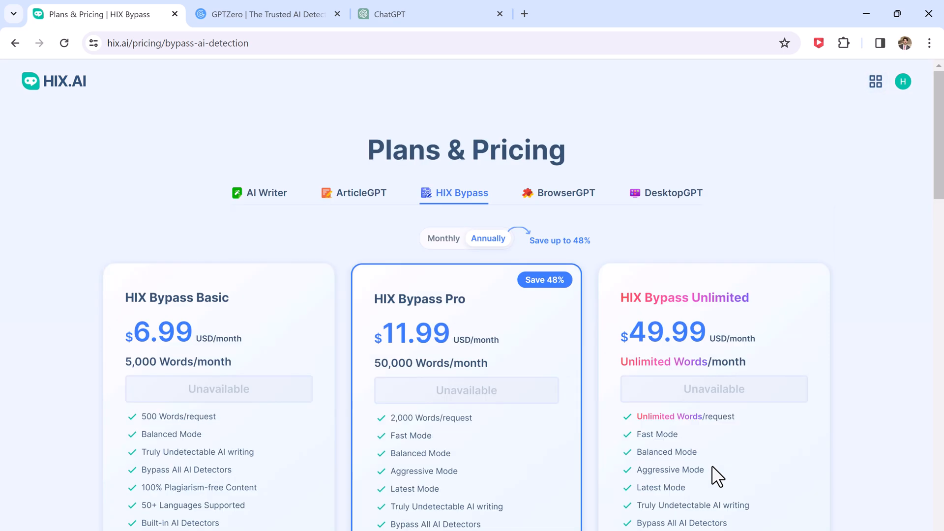
left_click(15, 43)
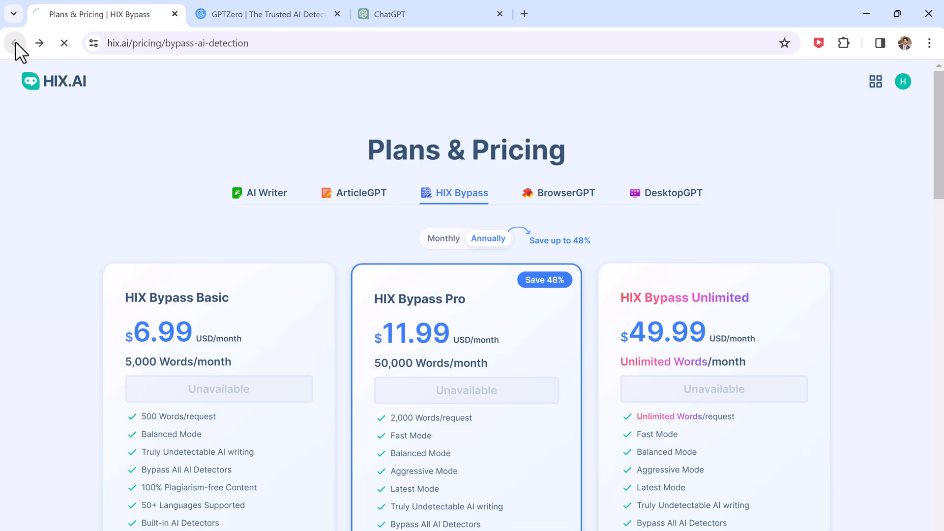
- Return to bypass.hix.ai and scroll to the ChatGPT before-and-after detection example
left_click(14, 42)
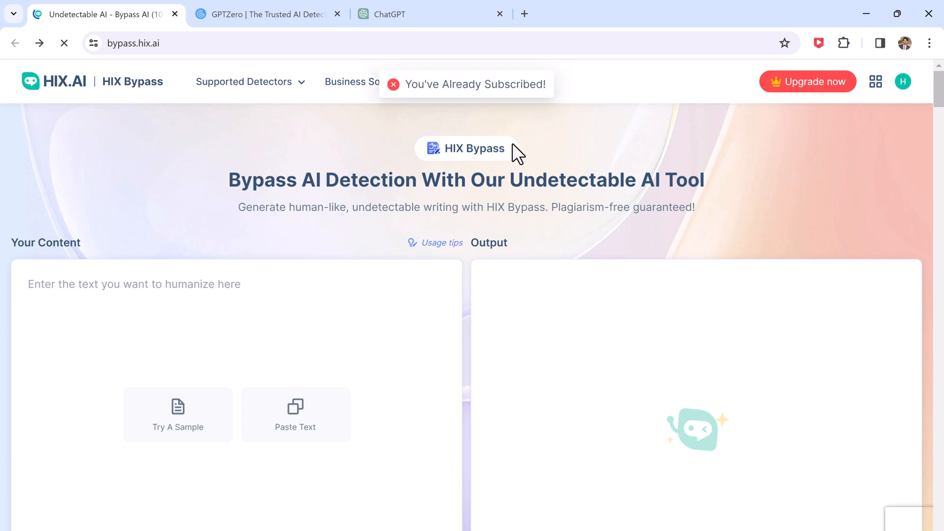
scroll("down", 3)
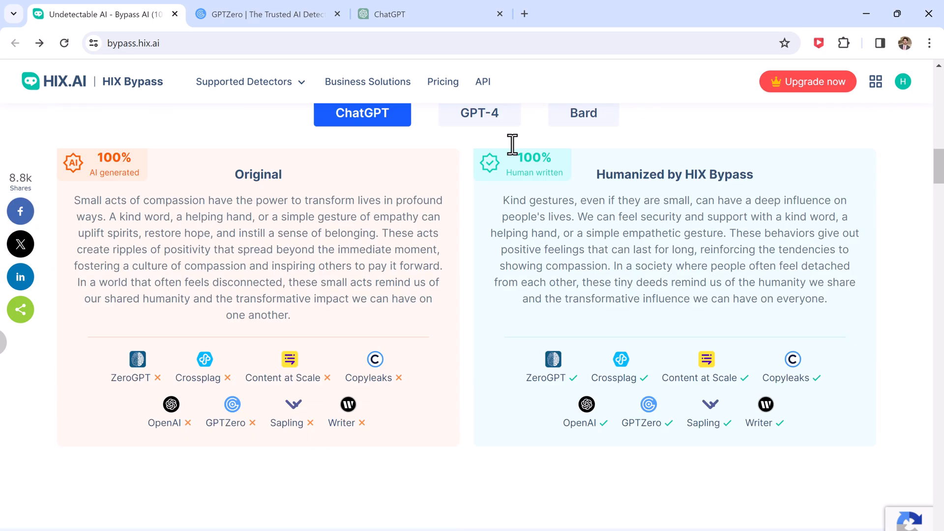
scroll("down", 3)
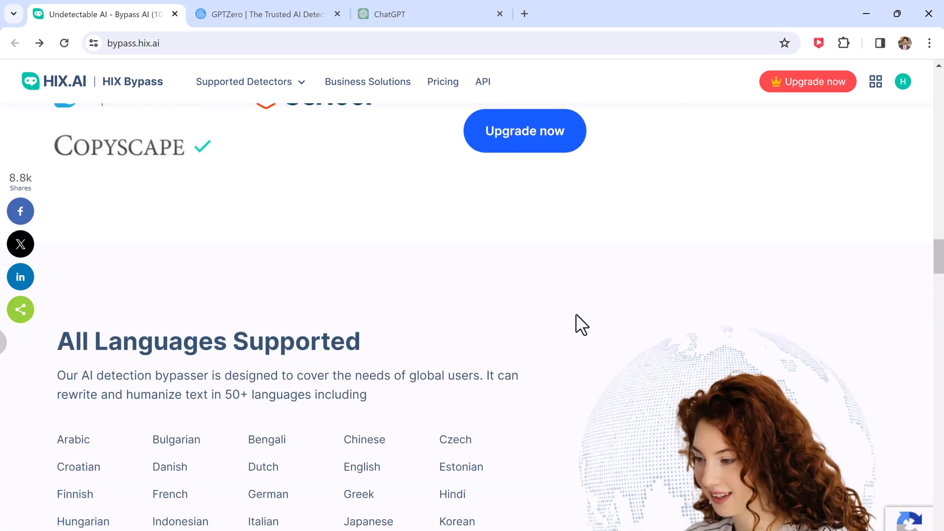
scroll("up", 3)
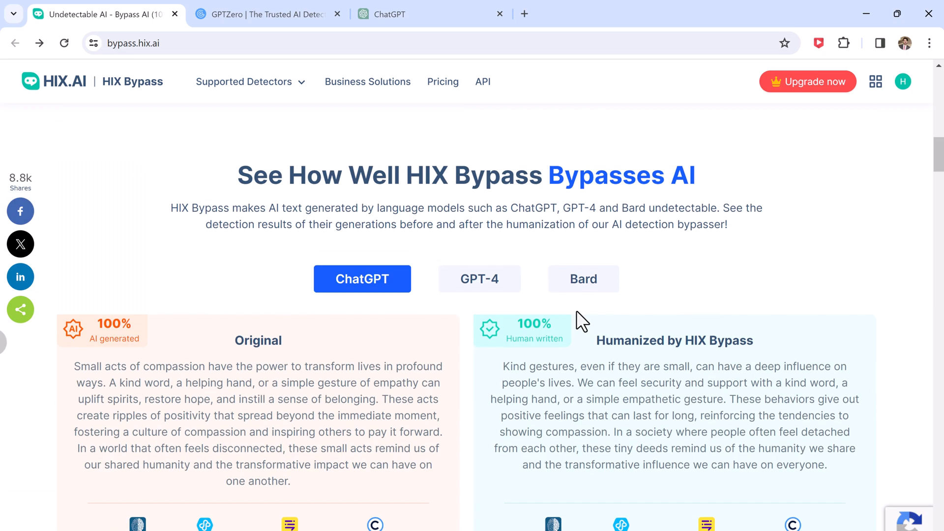
scroll("down", 3)
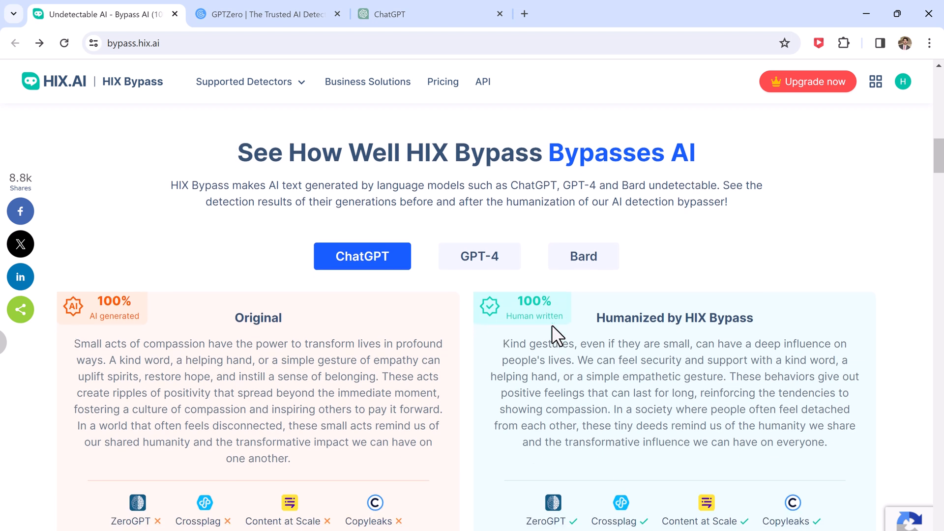